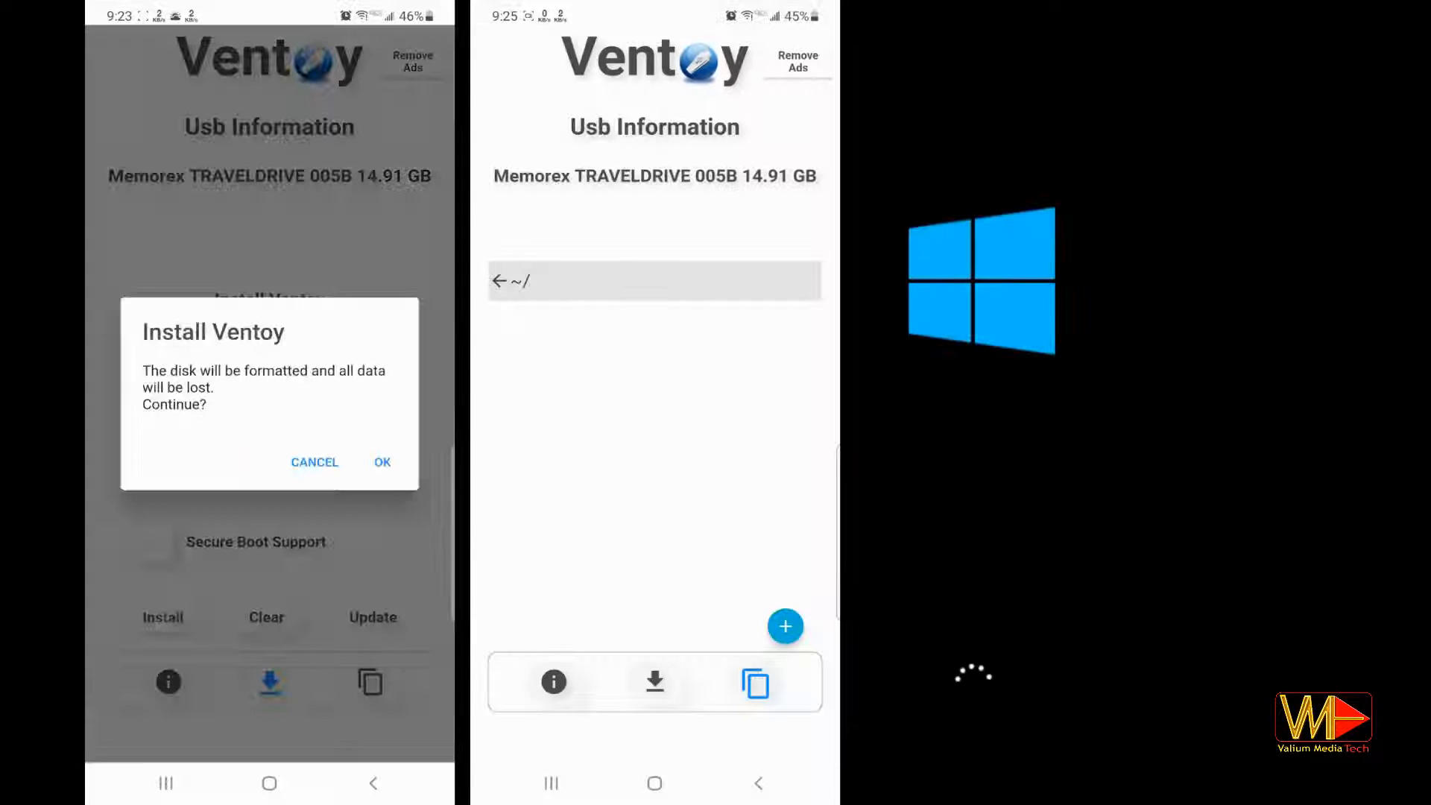
Confirm formatting the drive for Ventoy, then pick the United States-International keyboard in Setup.
click(381, 462)
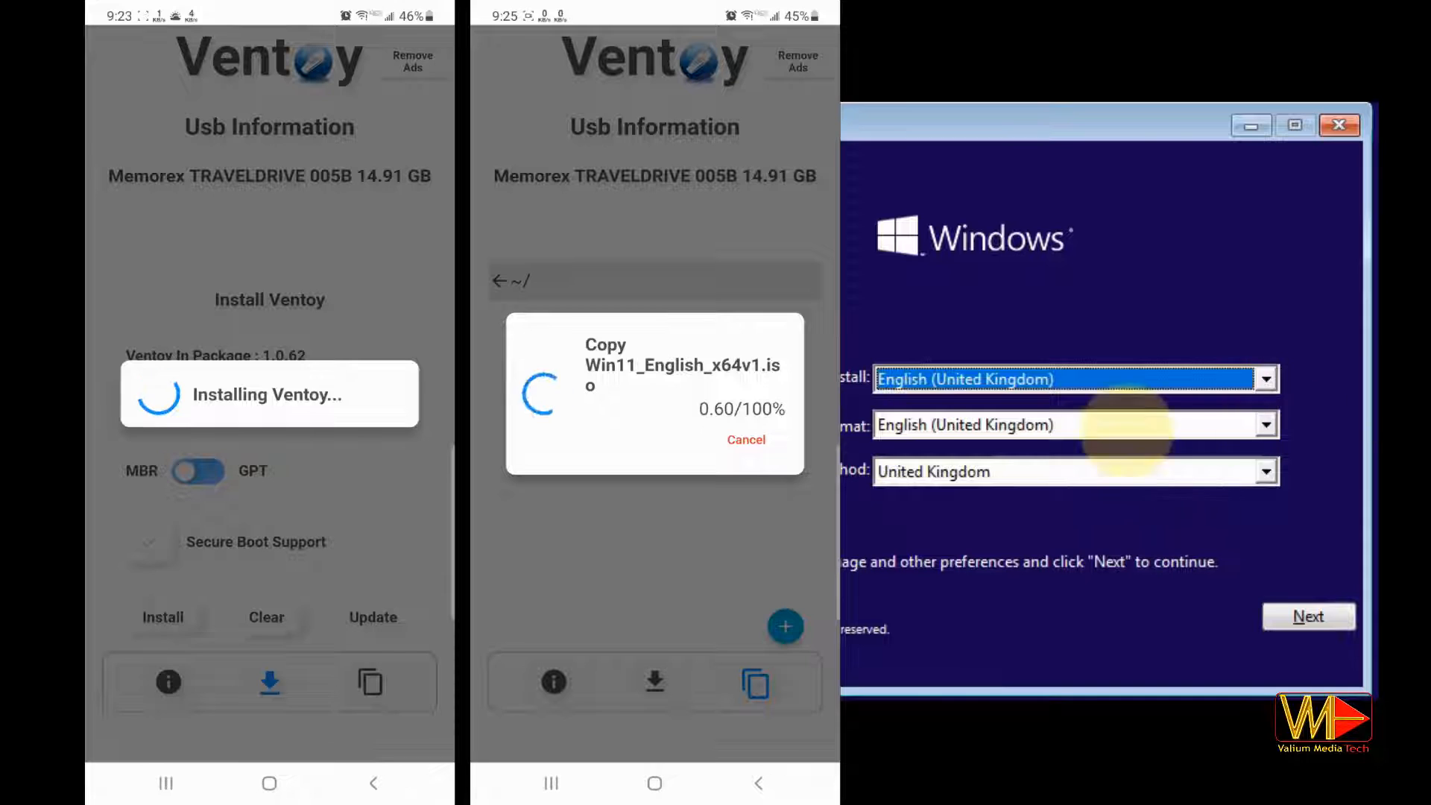
click(1266, 472)
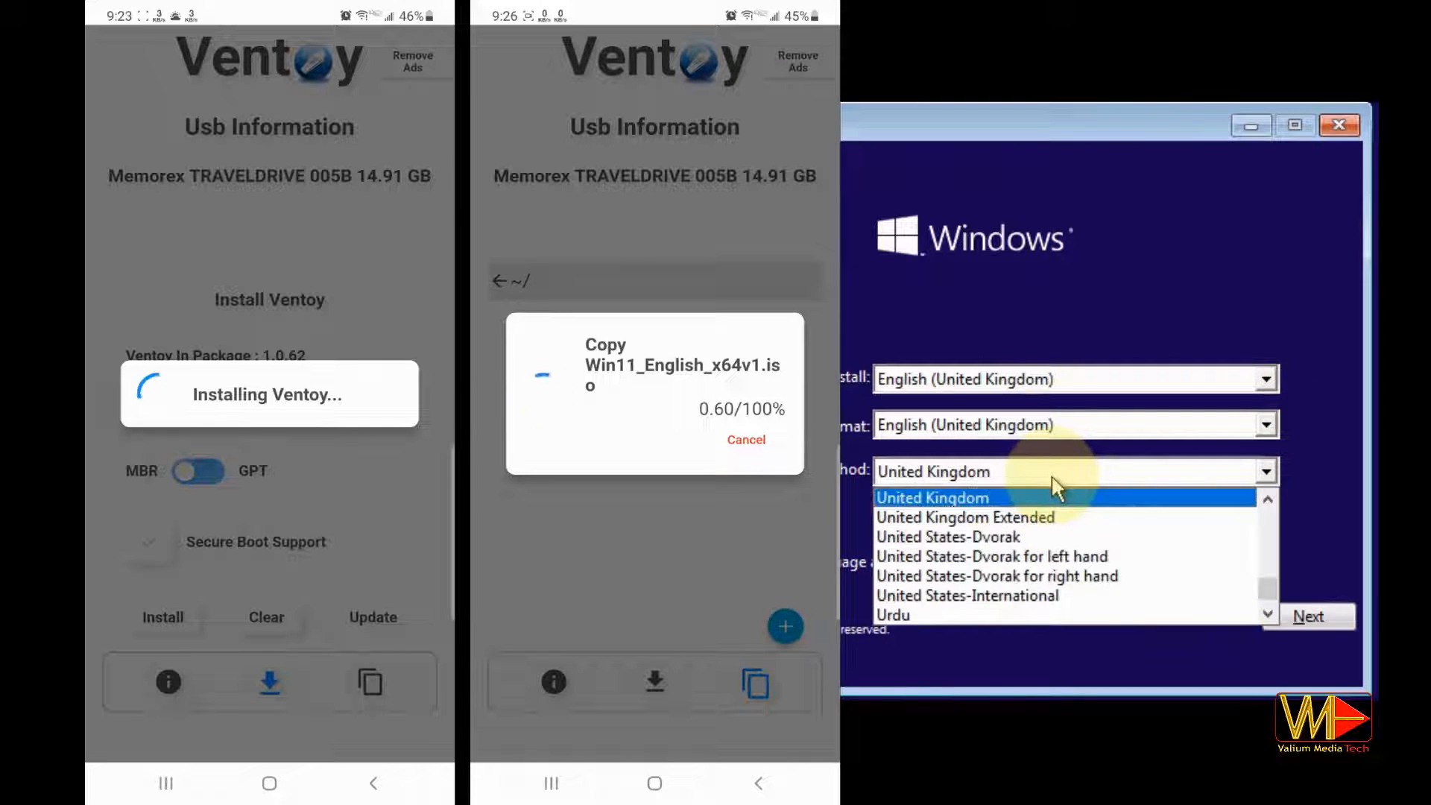
click(968, 596)
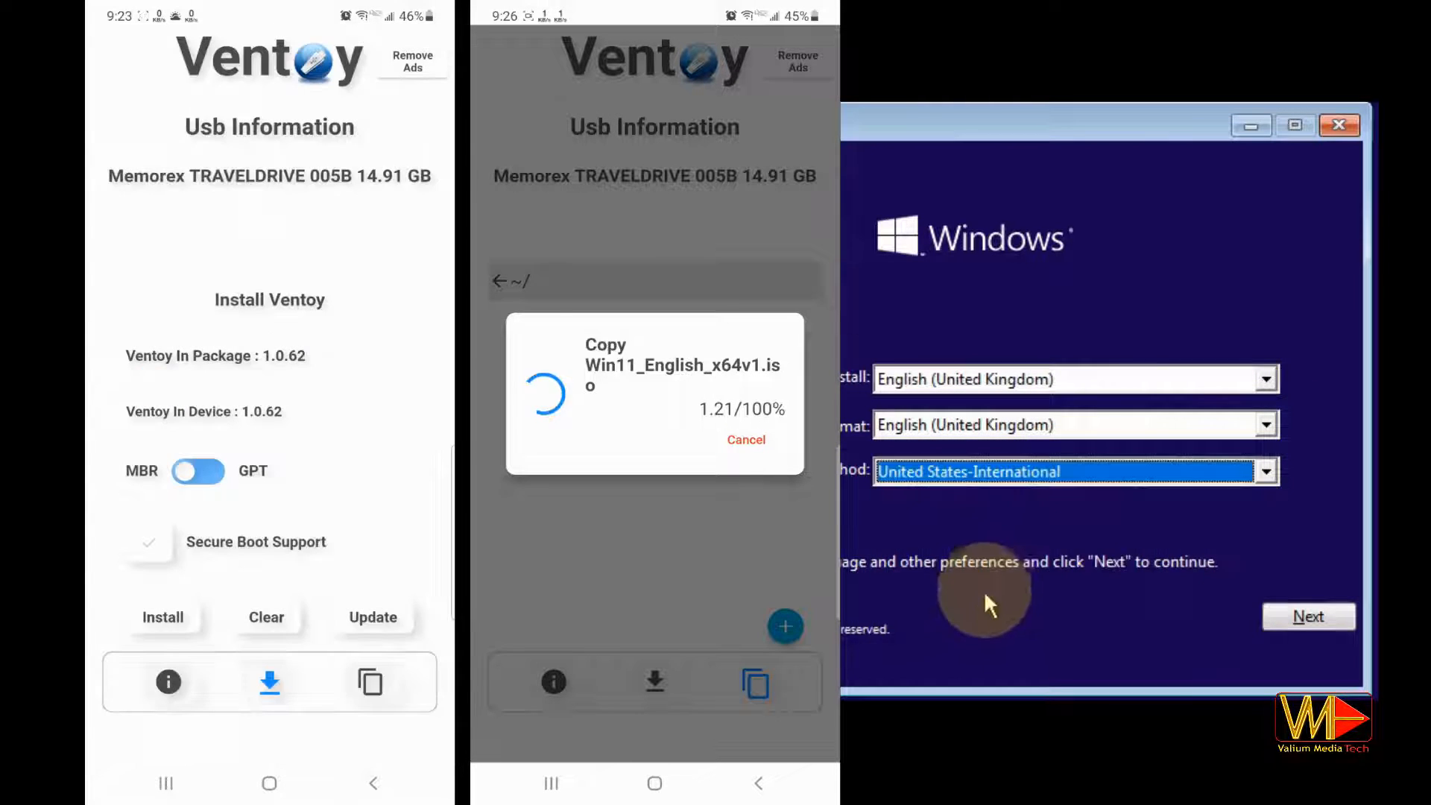
click(1308, 617)
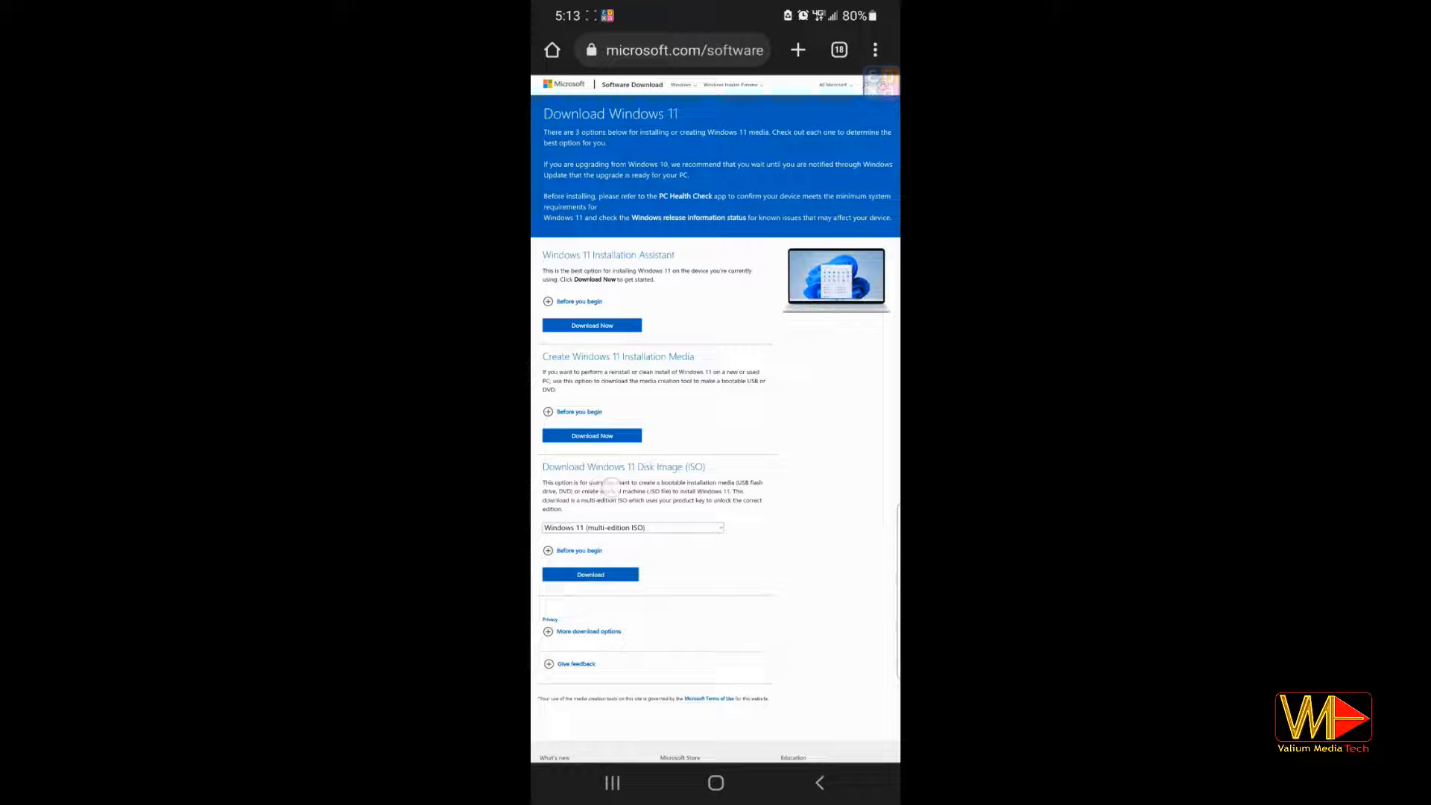
Download the English (United States) 64-bit Windows 11 ISO from Microsoft into Downloads.
scroll(down, 3)
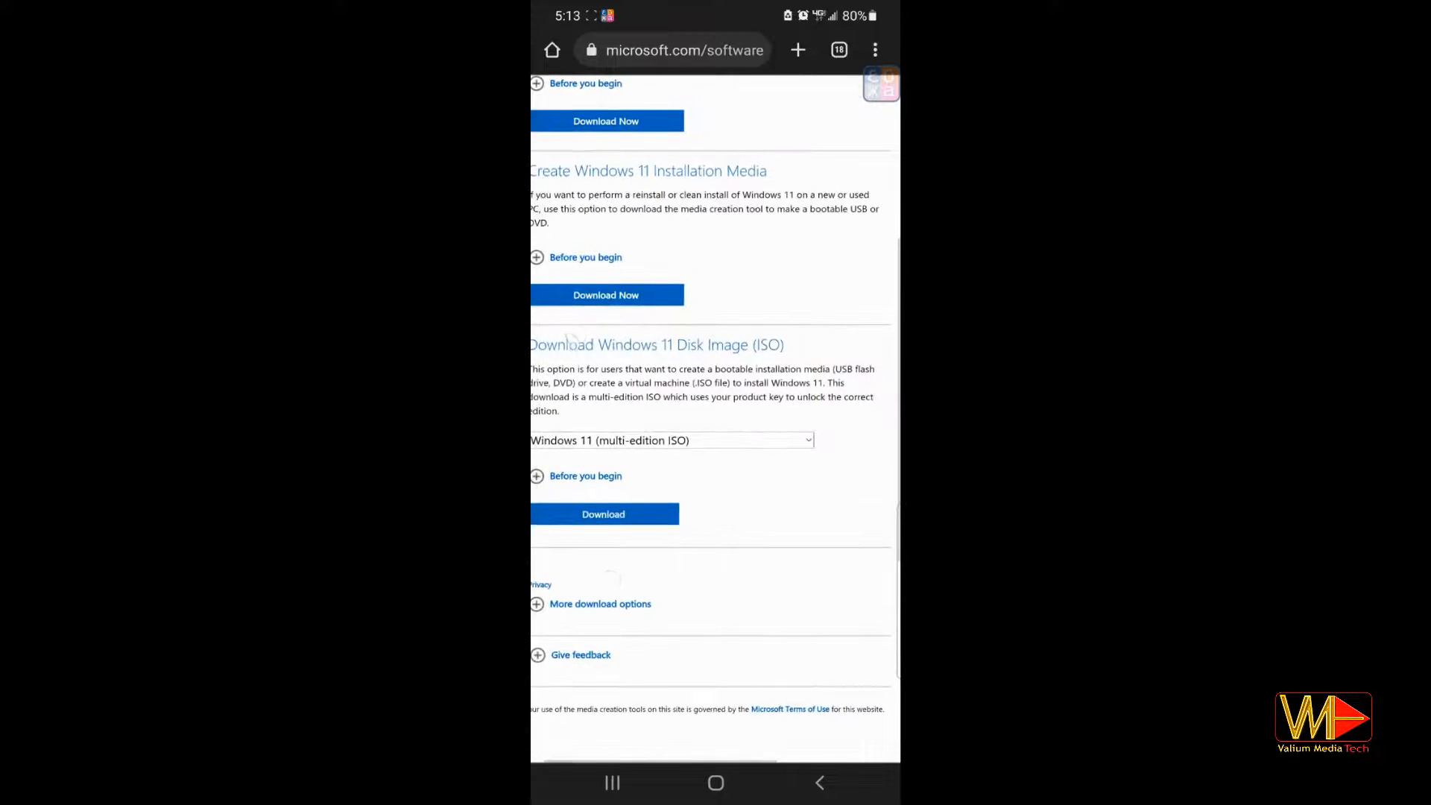
scroll(down, 3)
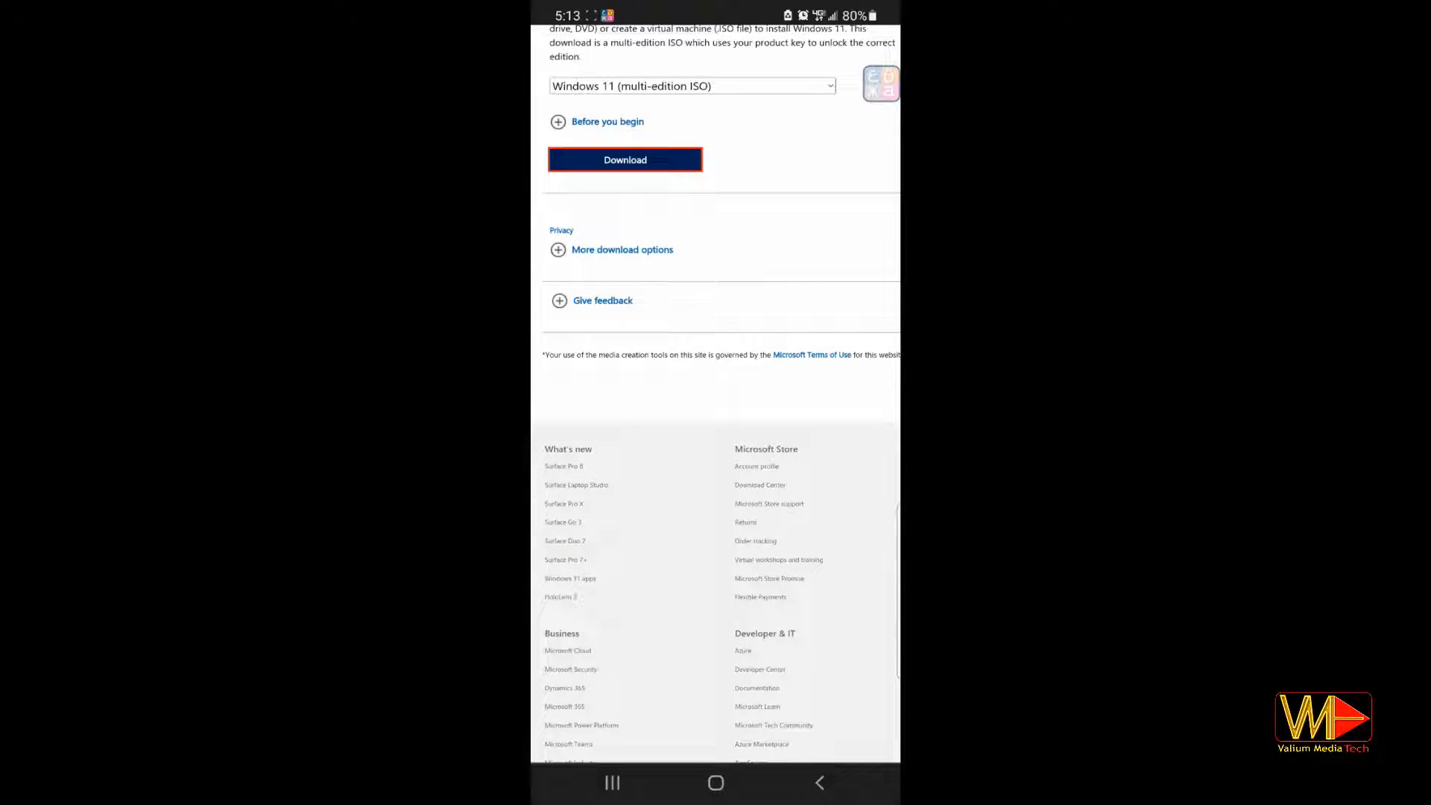
click(625, 159)
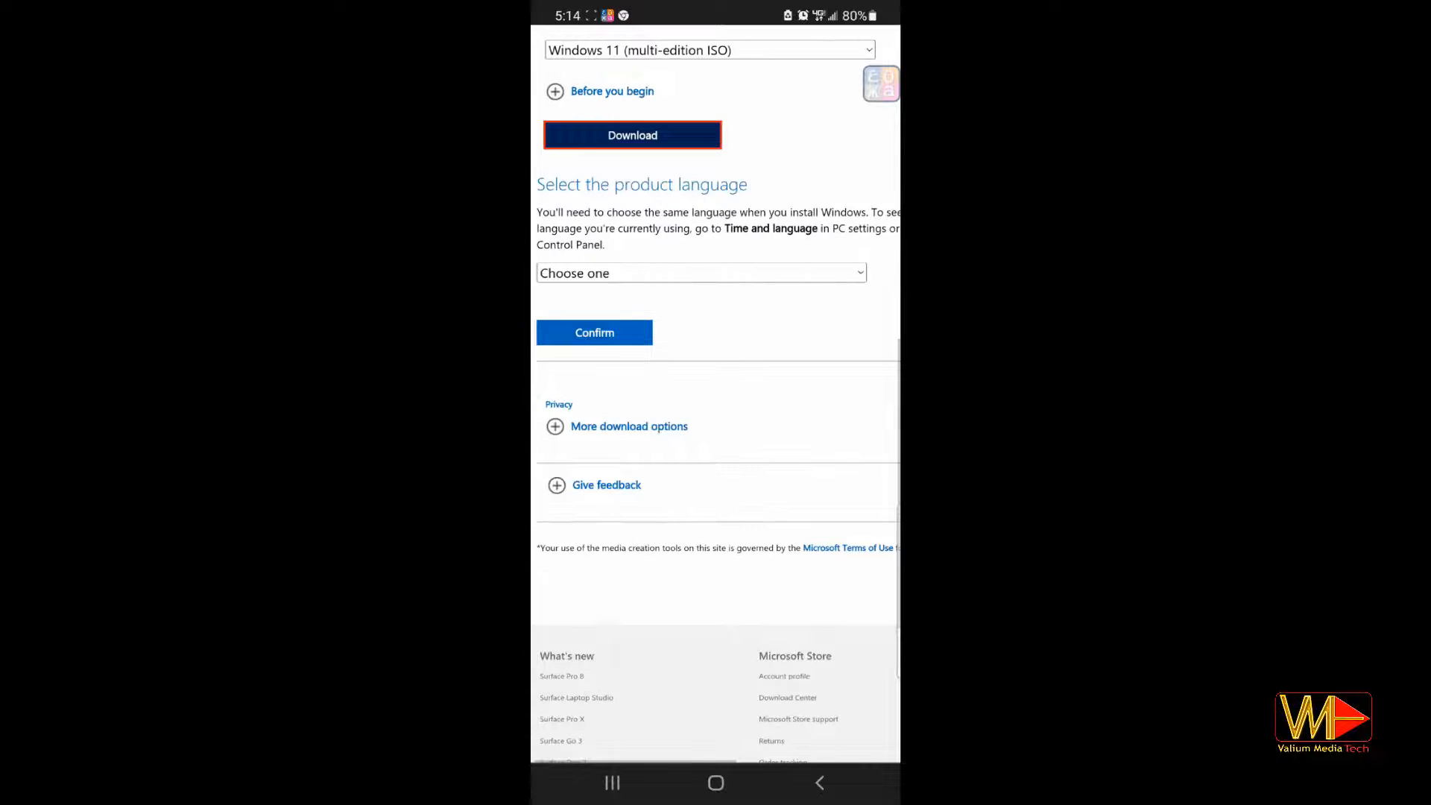
click(701, 273)
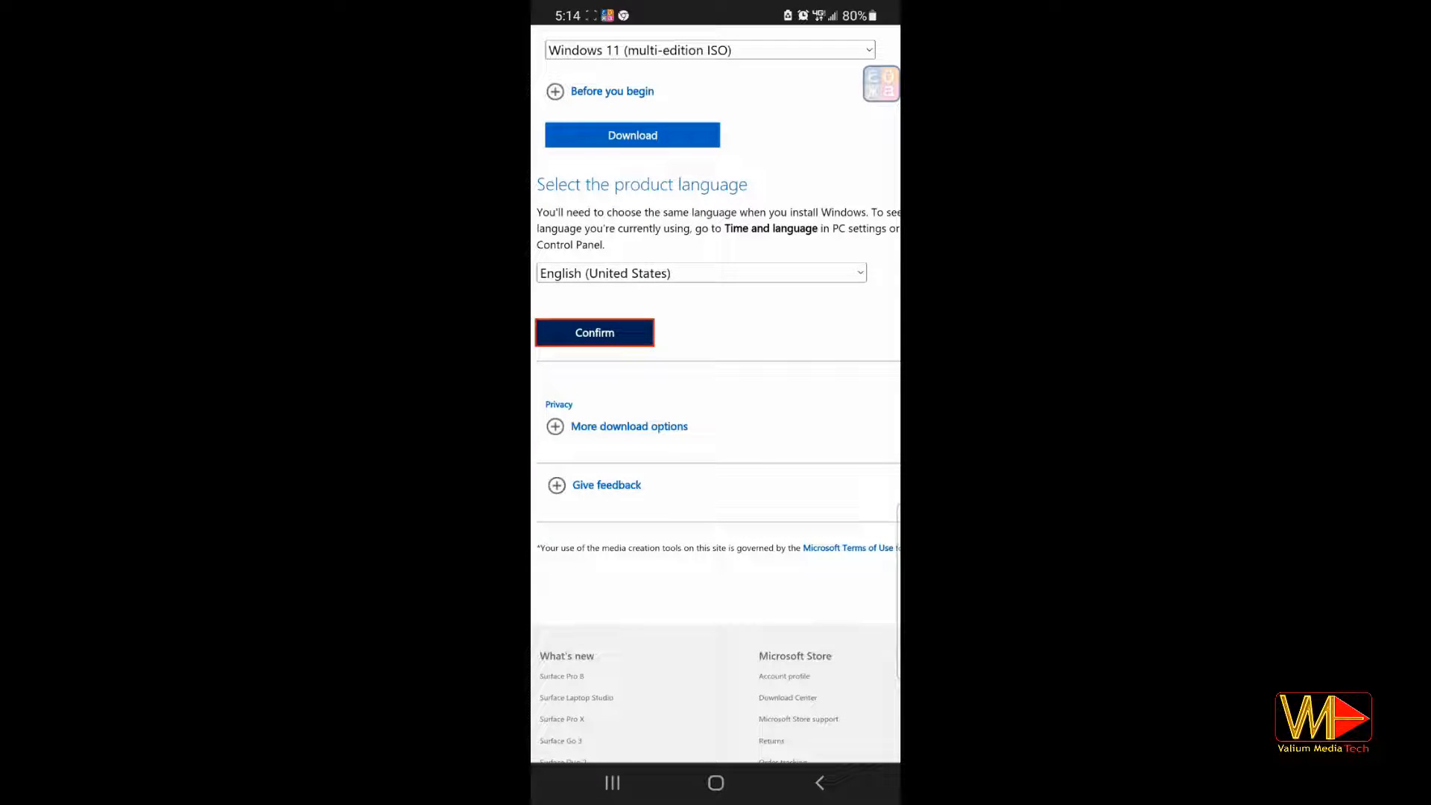
click(594, 333)
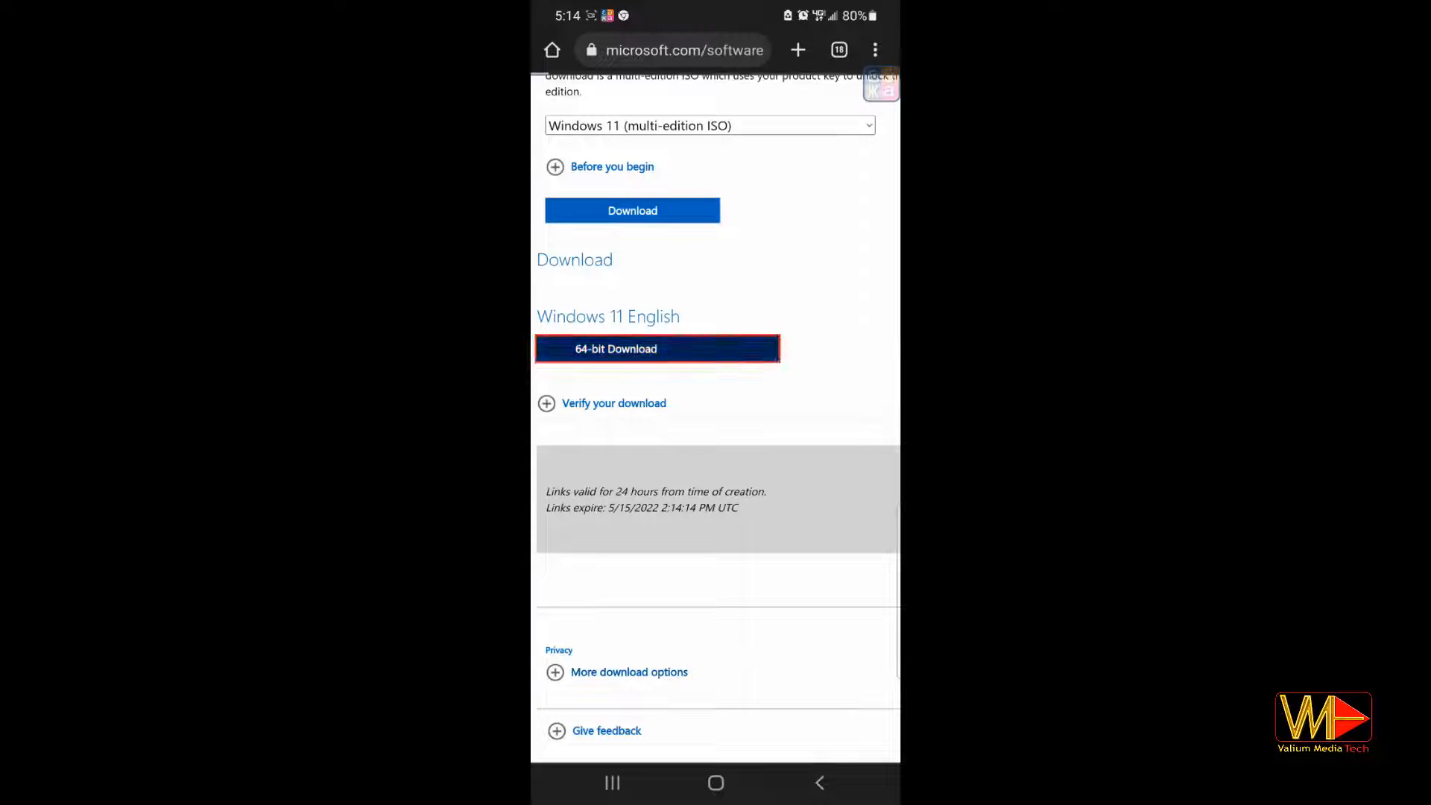
click(657, 349)
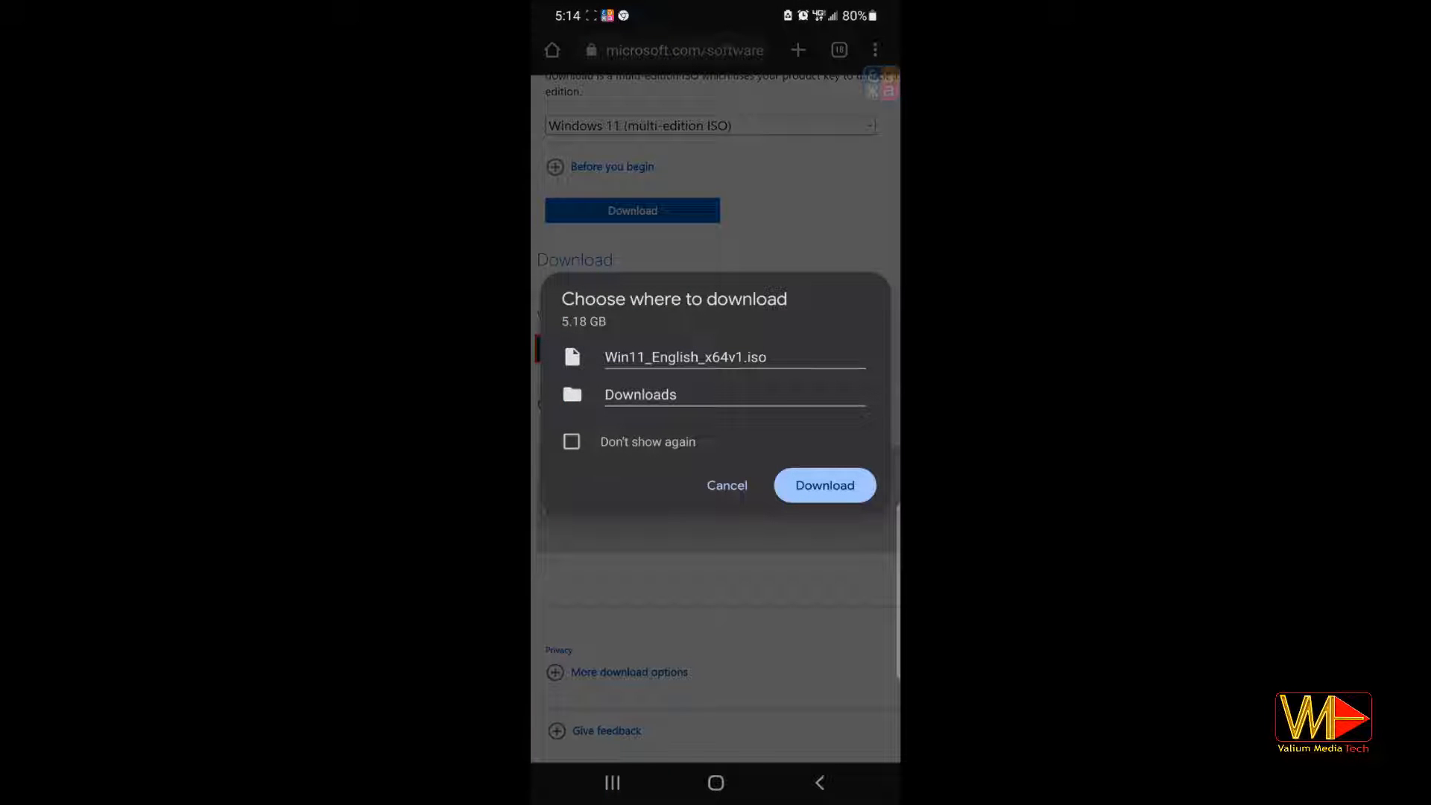
click(825, 486)
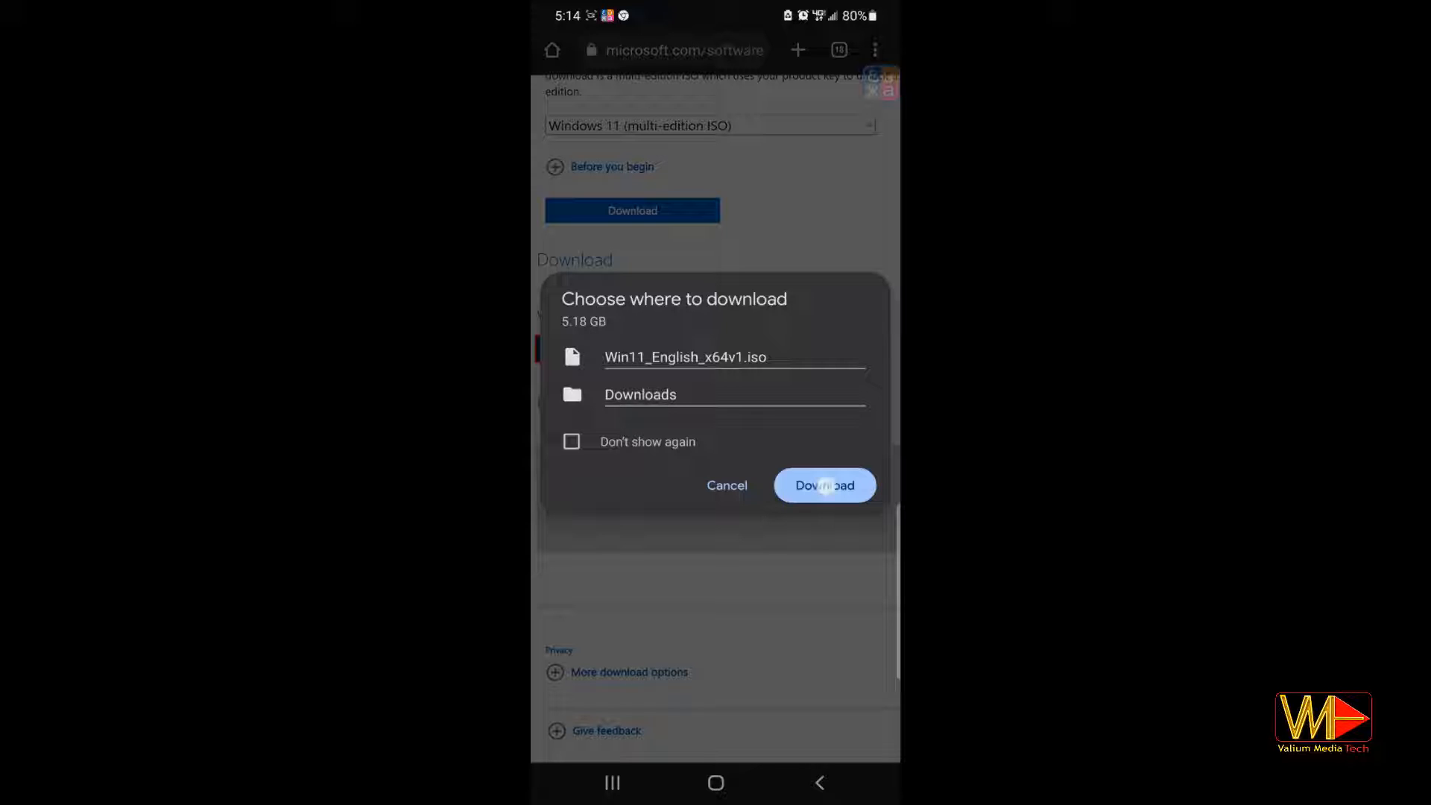
click(824, 486)
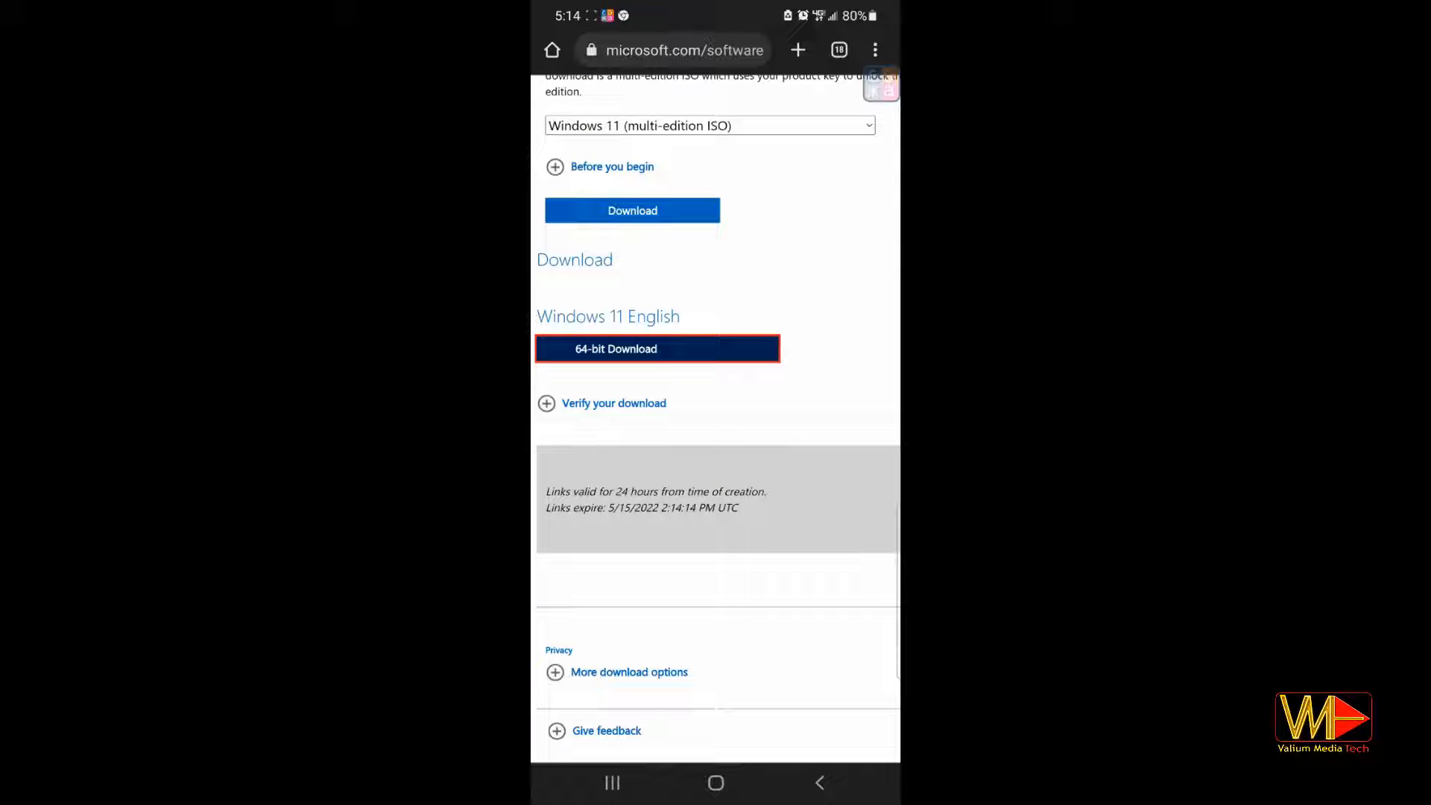
click(656, 349)
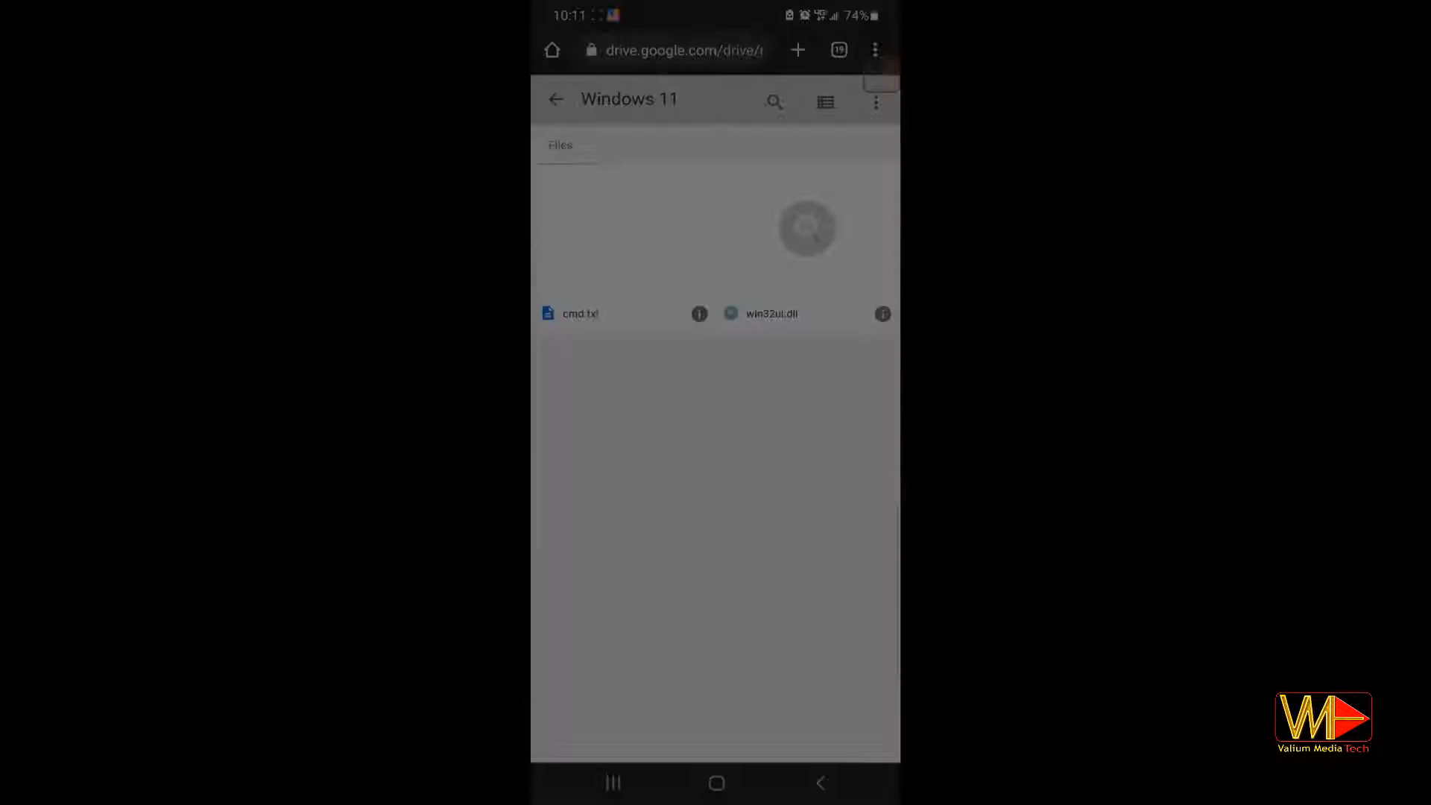
Save cmd.txt to Downloads from the Drive folder, then download win32ui.dll.
click(579, 313)
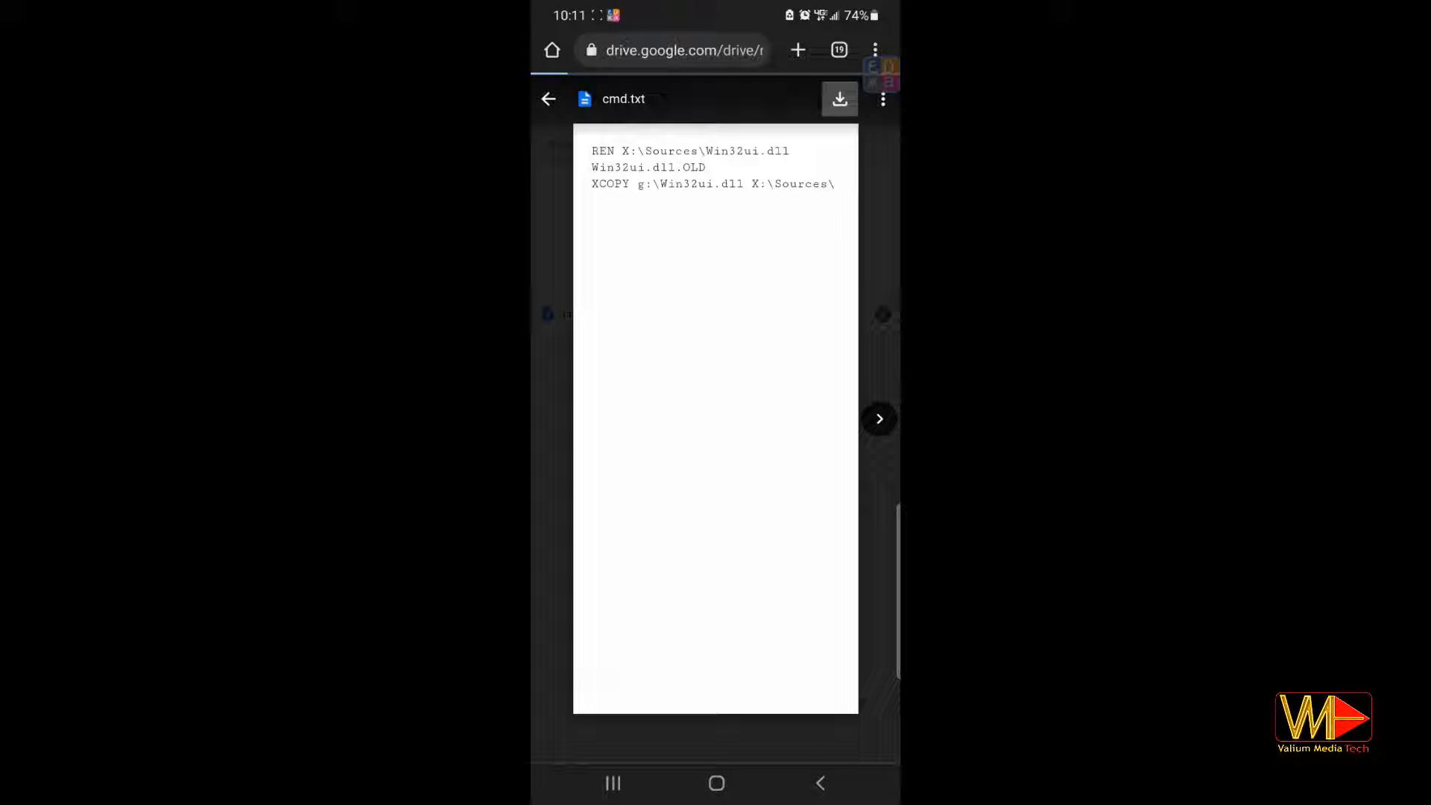
click(839, 98)
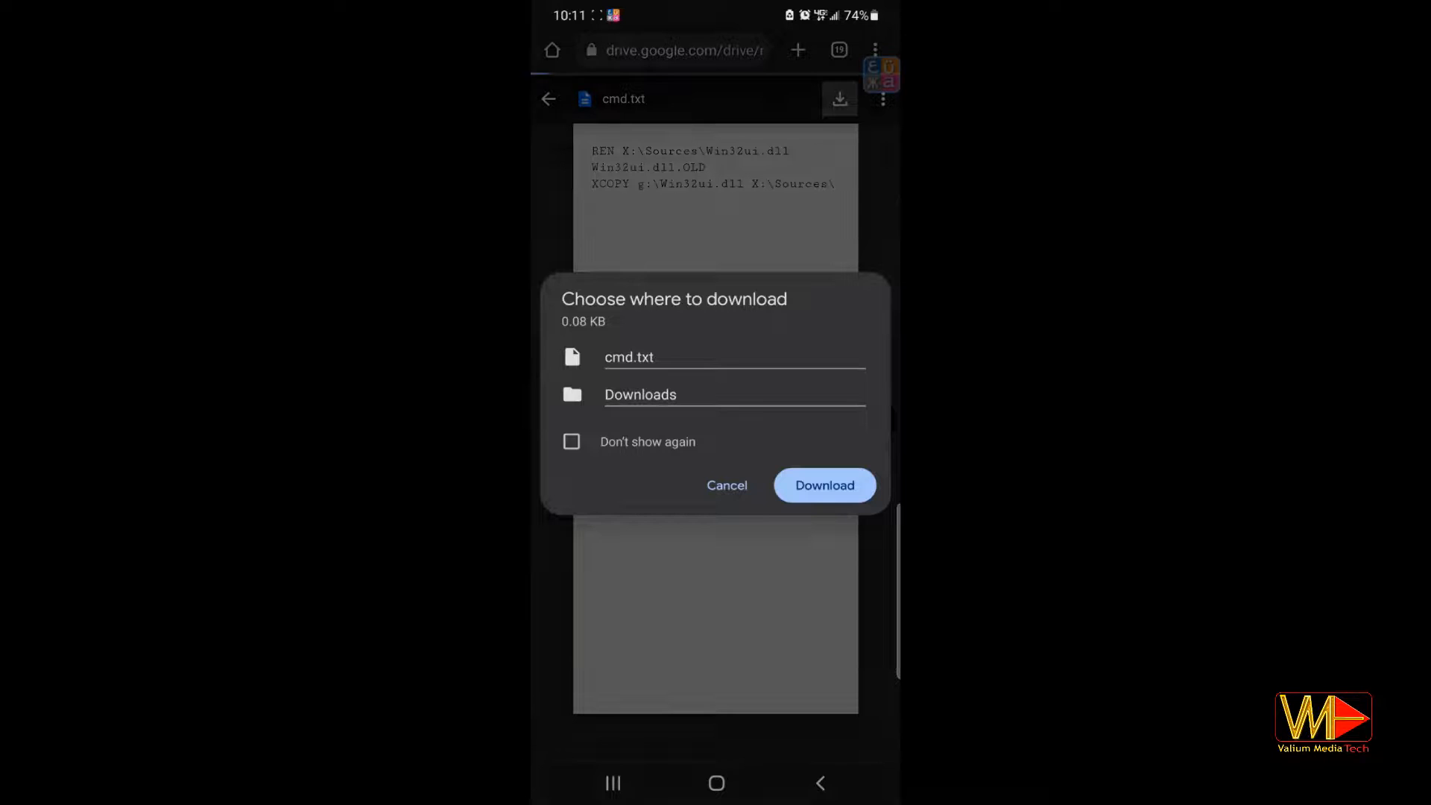
click(825, 485)
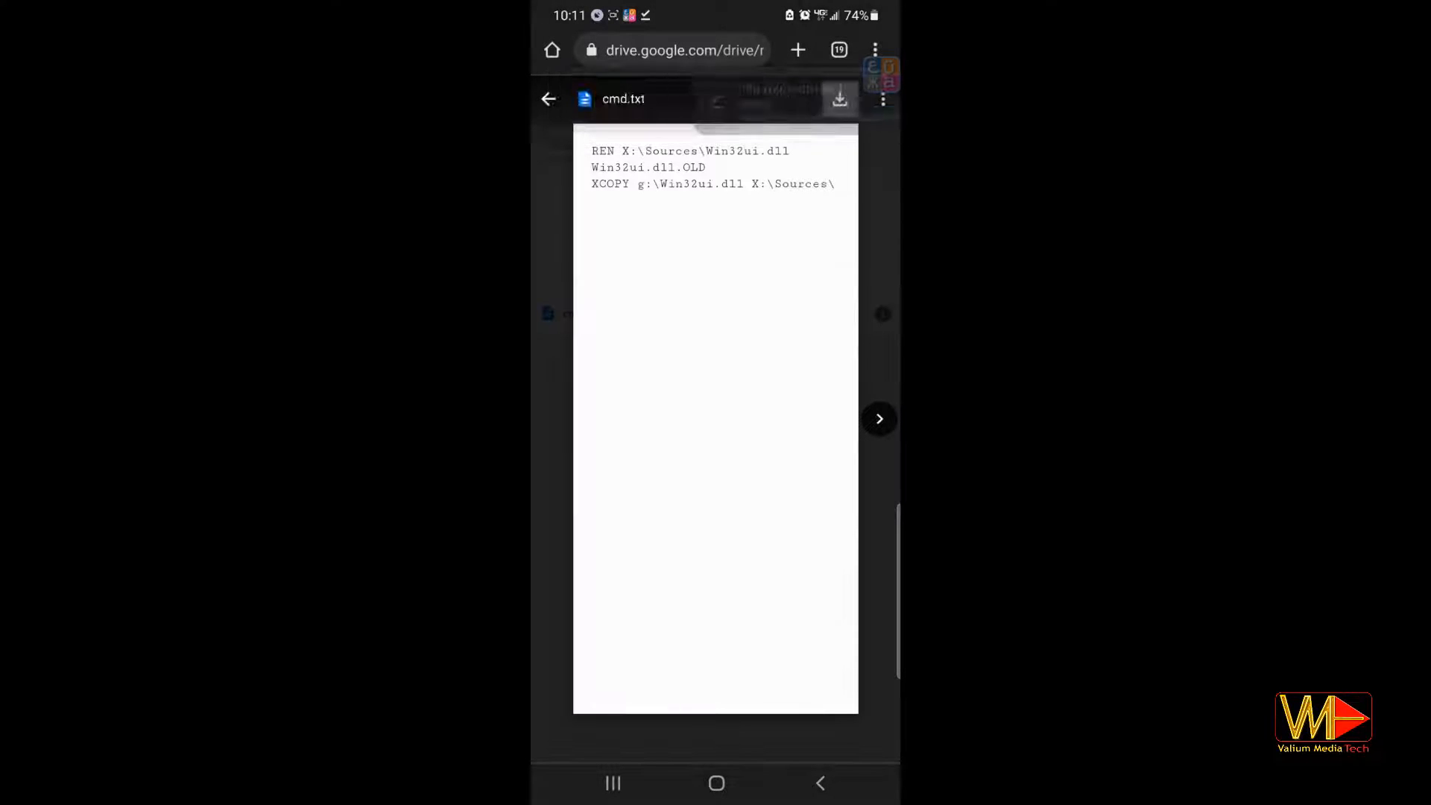
click(879, 419)
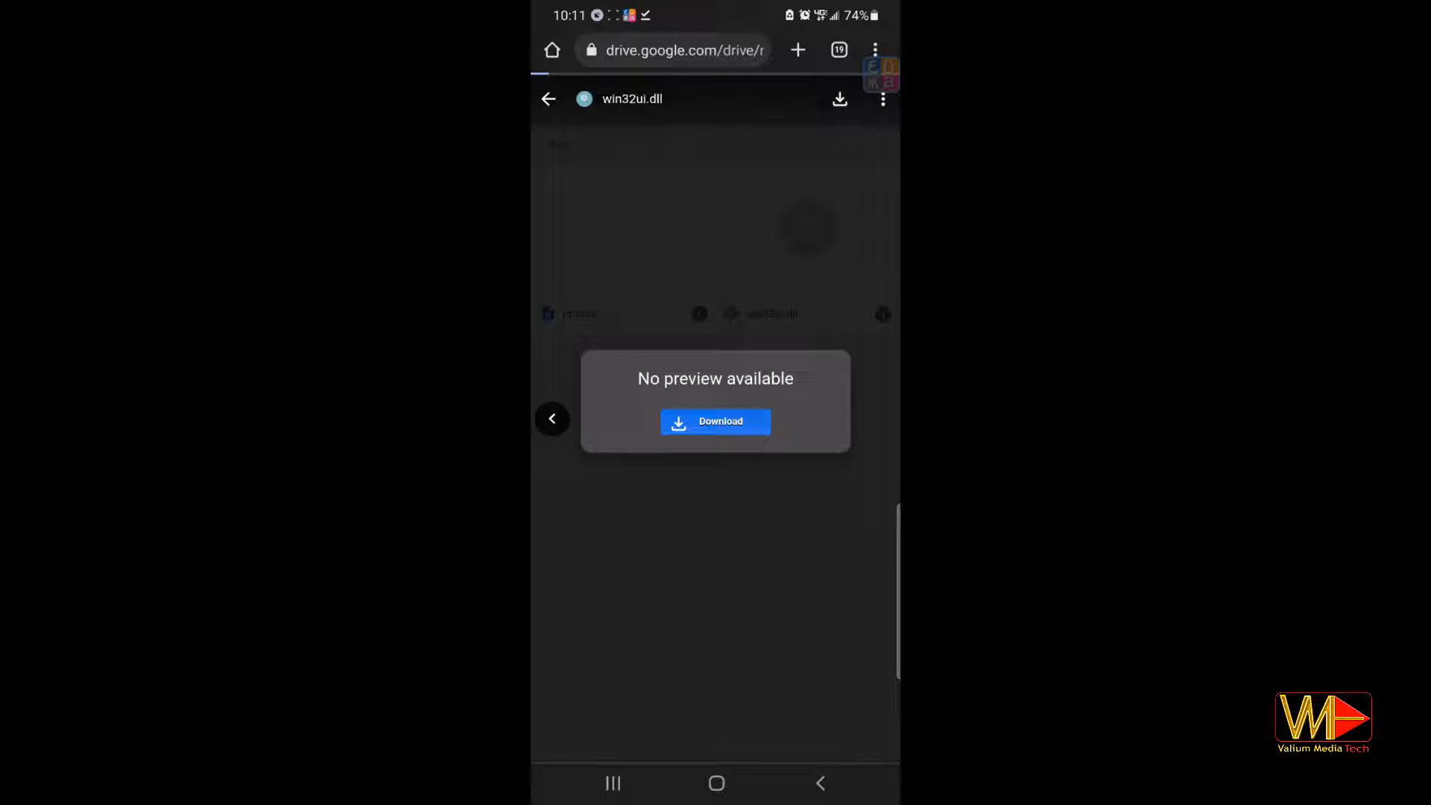
click(715, 421)
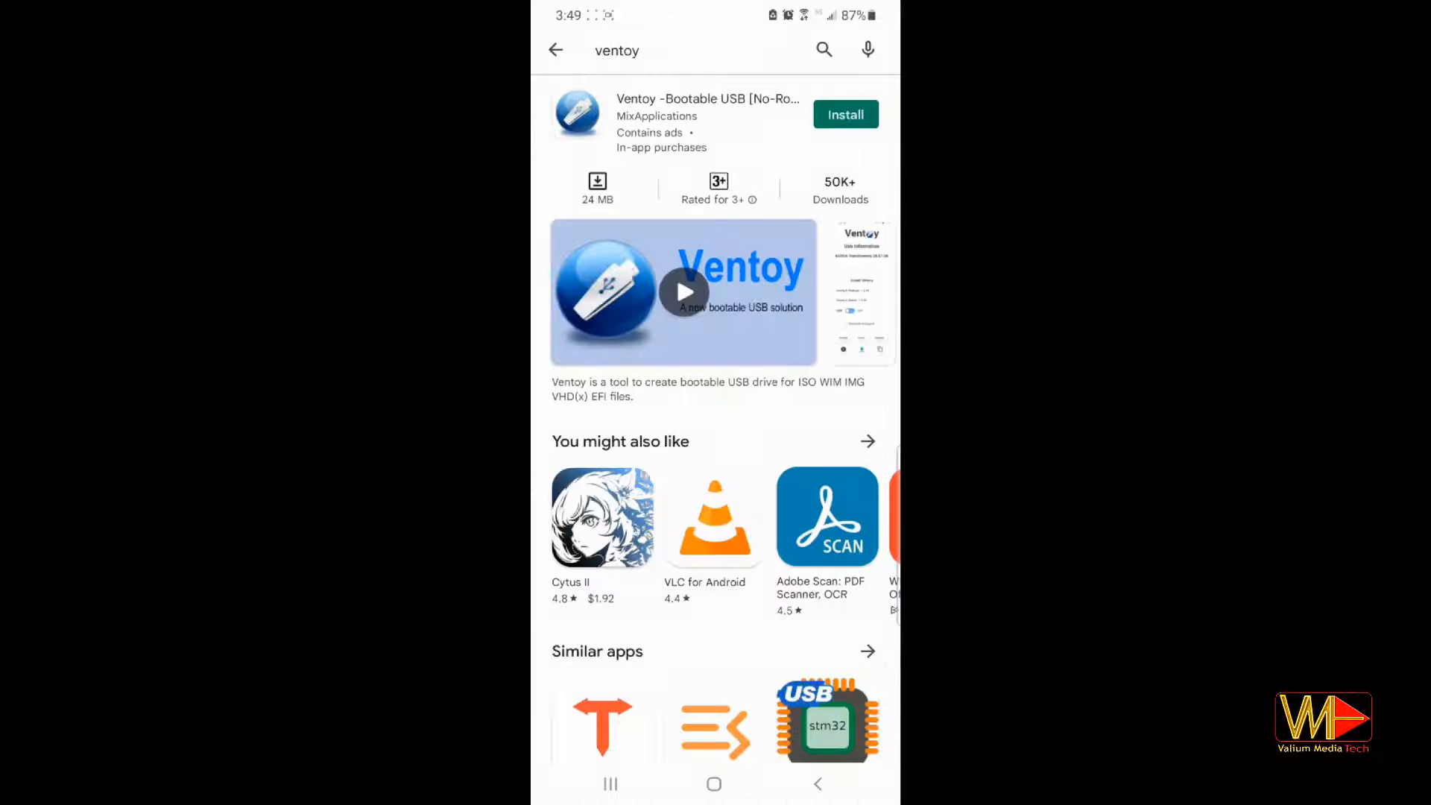
Install the Ventoy -Bootable USB app from the Play Store.
click(846, 114)
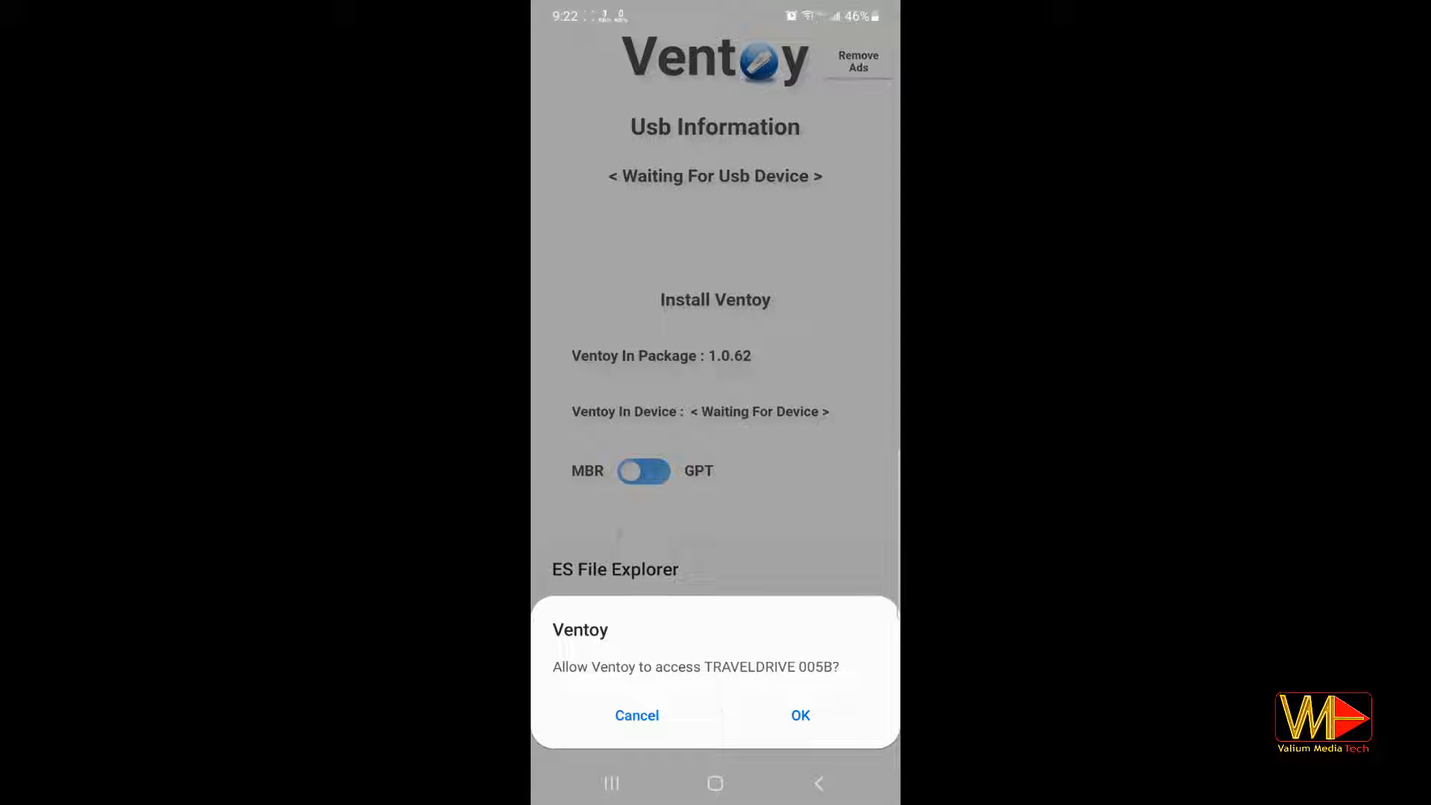
Grant Ventoy access to TRAVELDRIVE, switch partitioning to GPT, and keep Secure Boot Support on.
click(800, 715)
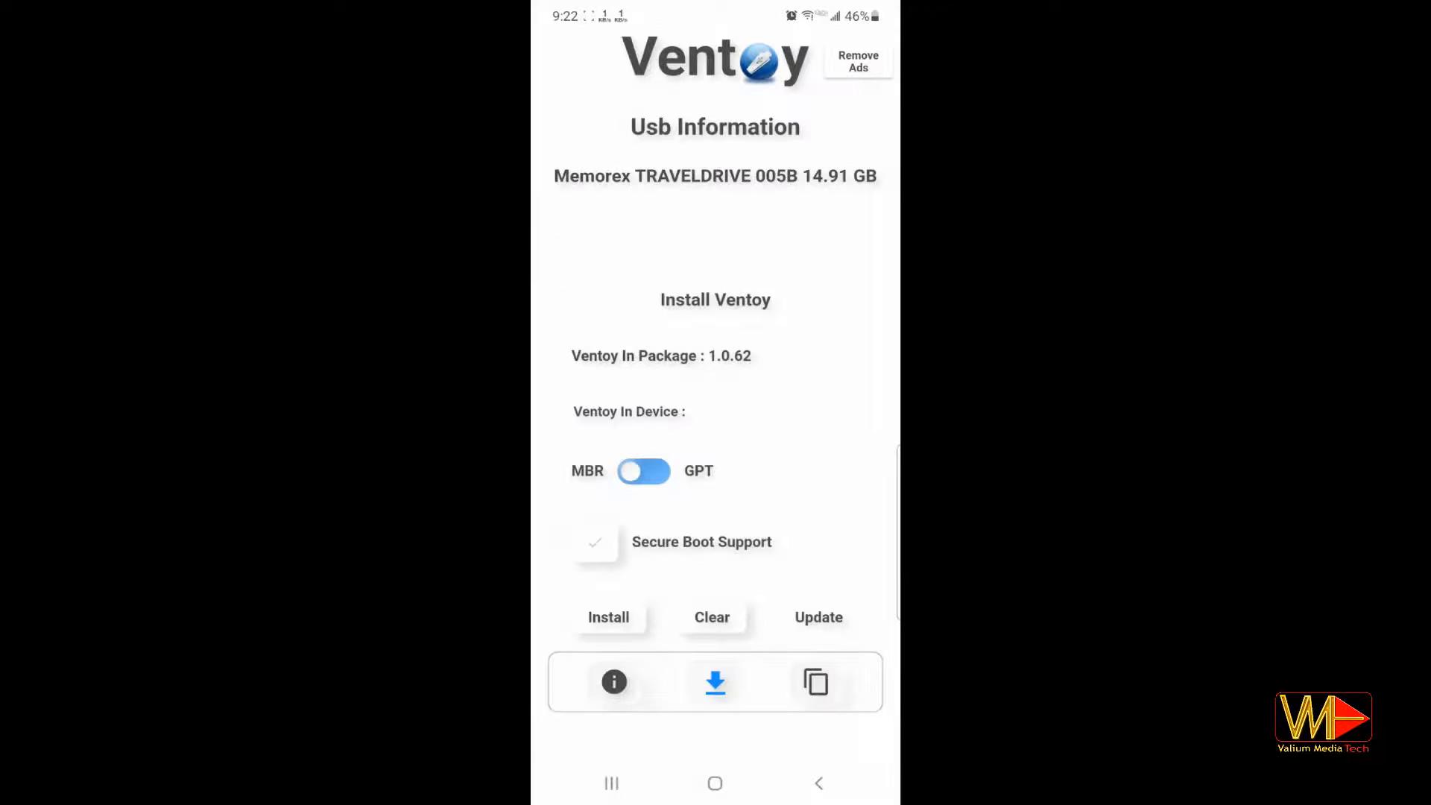
click(643, 471)
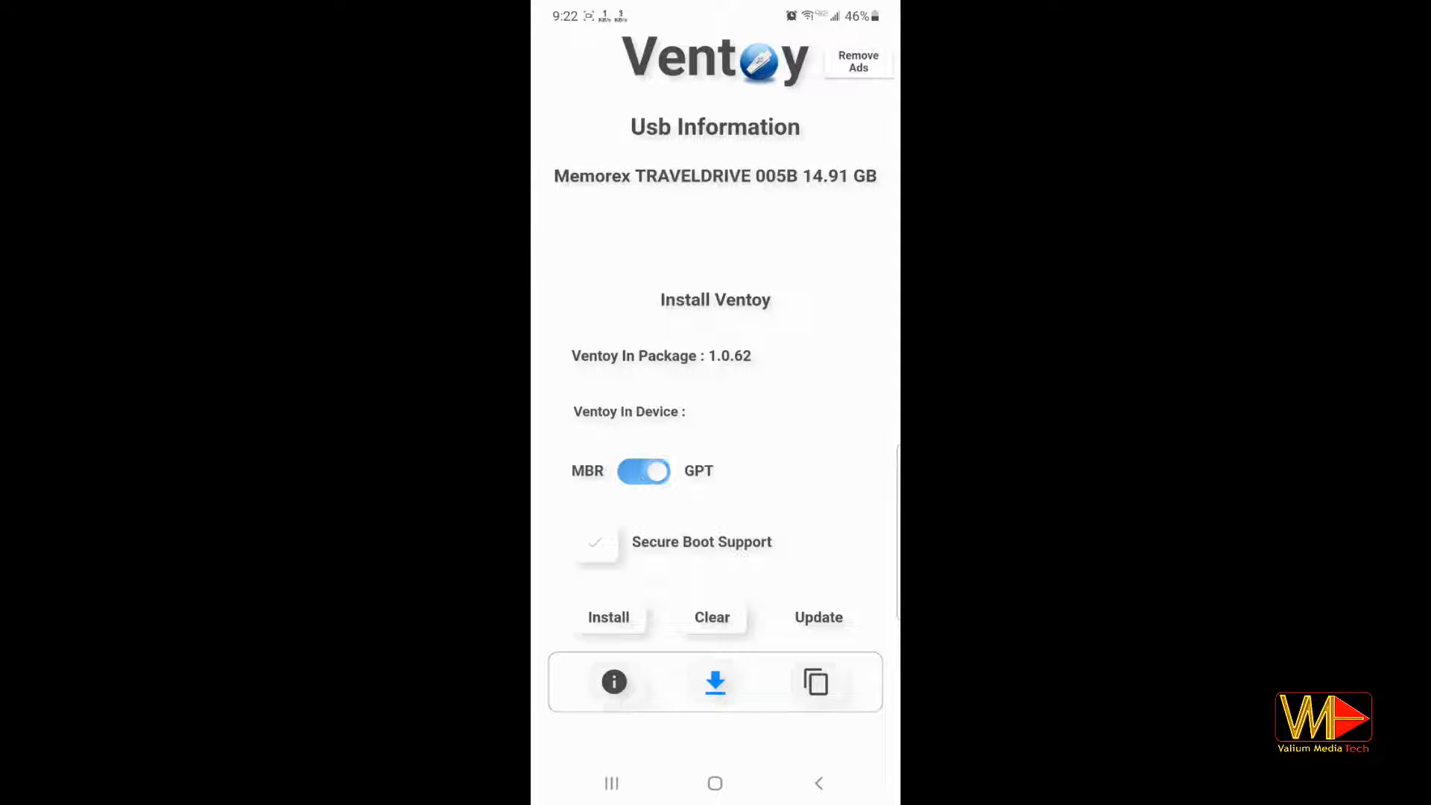
click(596, 542)
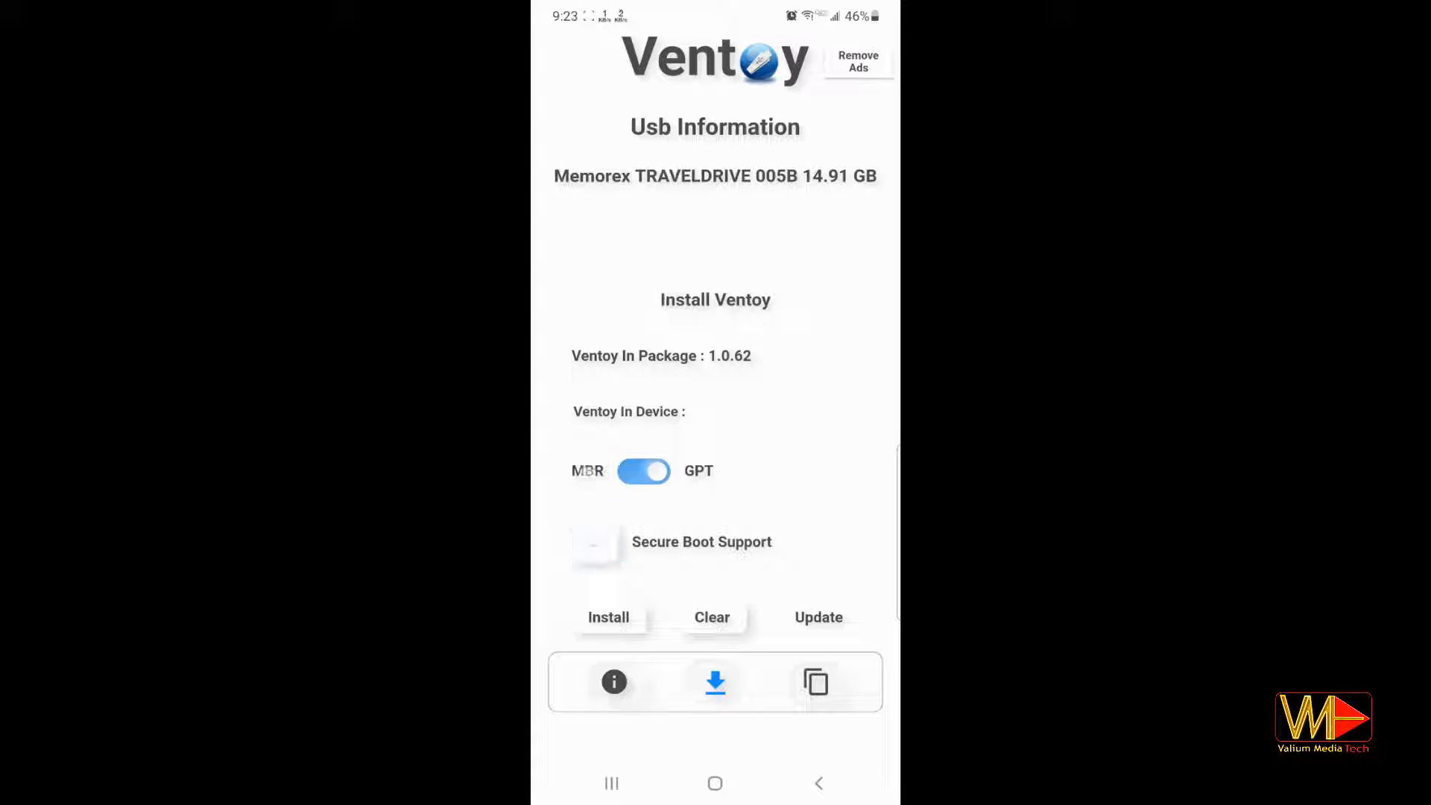
click(595, 547)
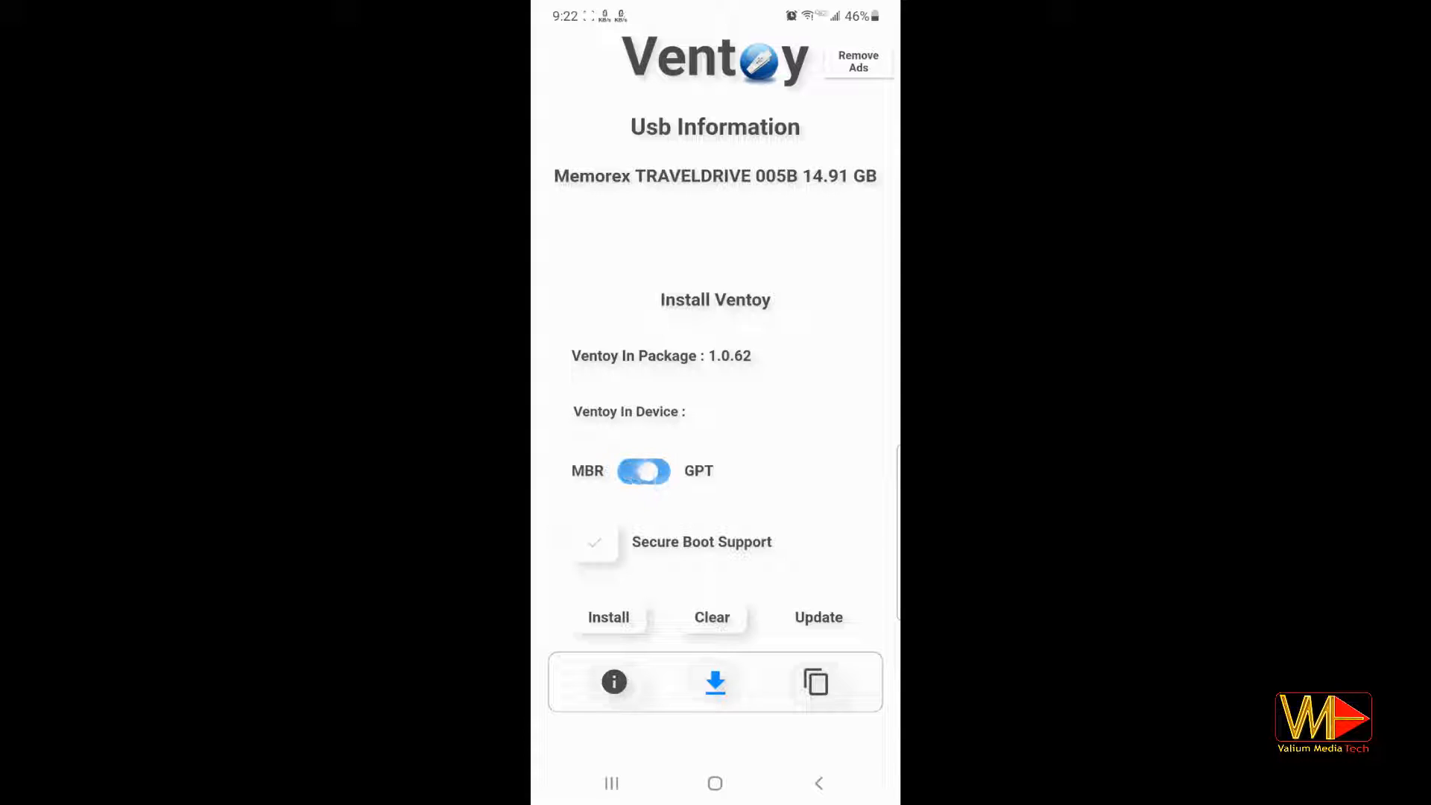
click(595, 542)
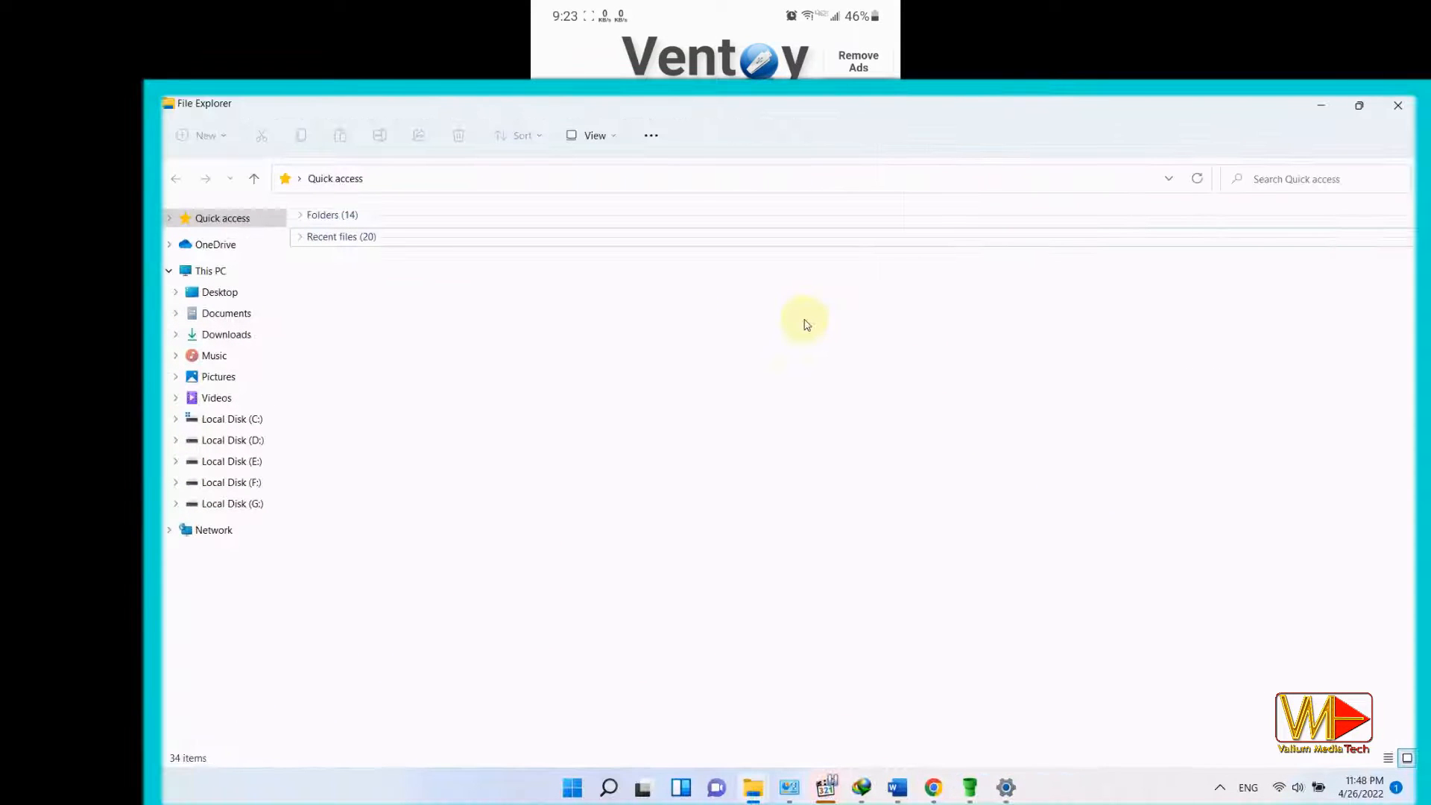
Run msinfo32 to check that BIOS Mode is UEFI and Secure Boot State is Off.
key(Win+R)
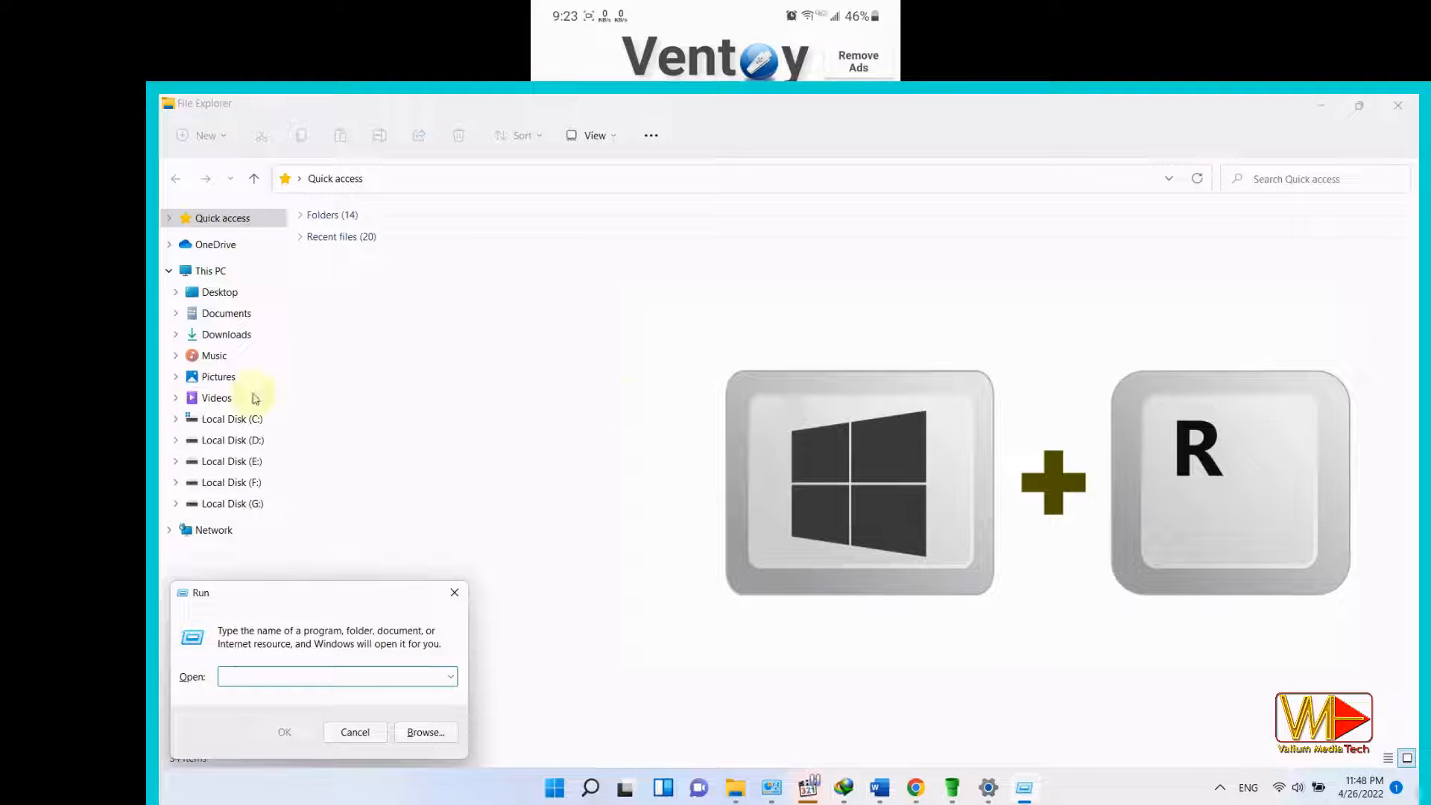
mouse_move(511, 554)
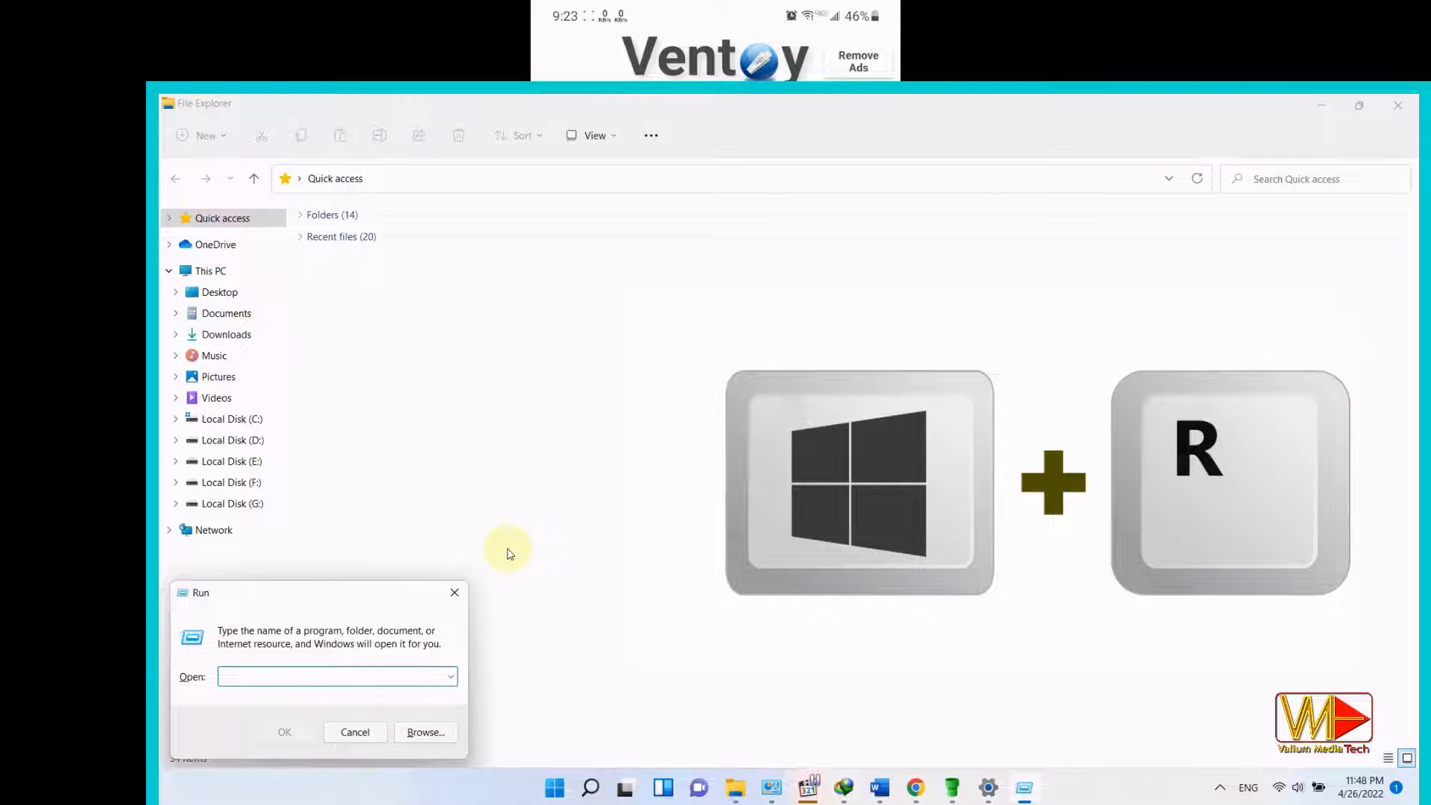
click(355, 732)
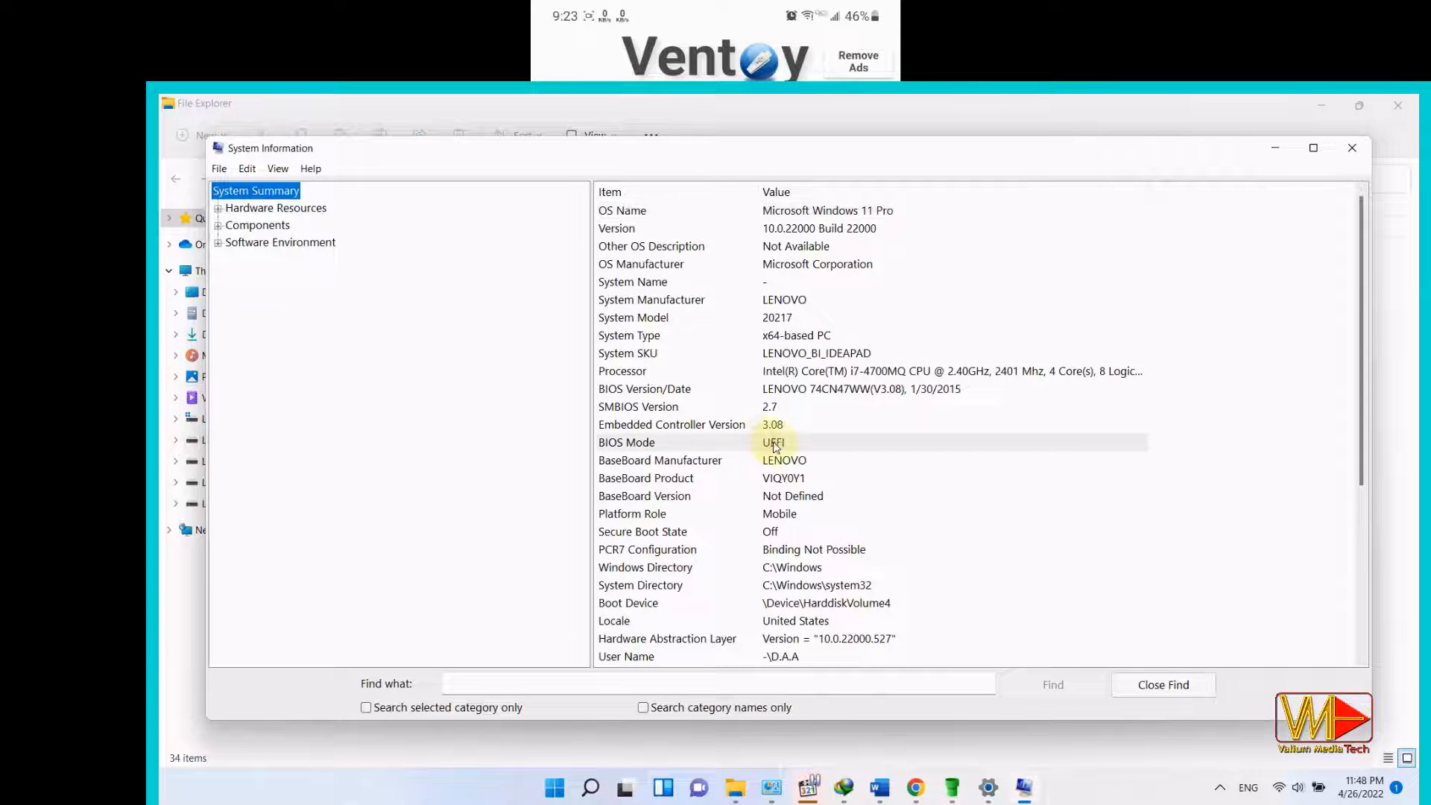
mouse_move(796, 440)
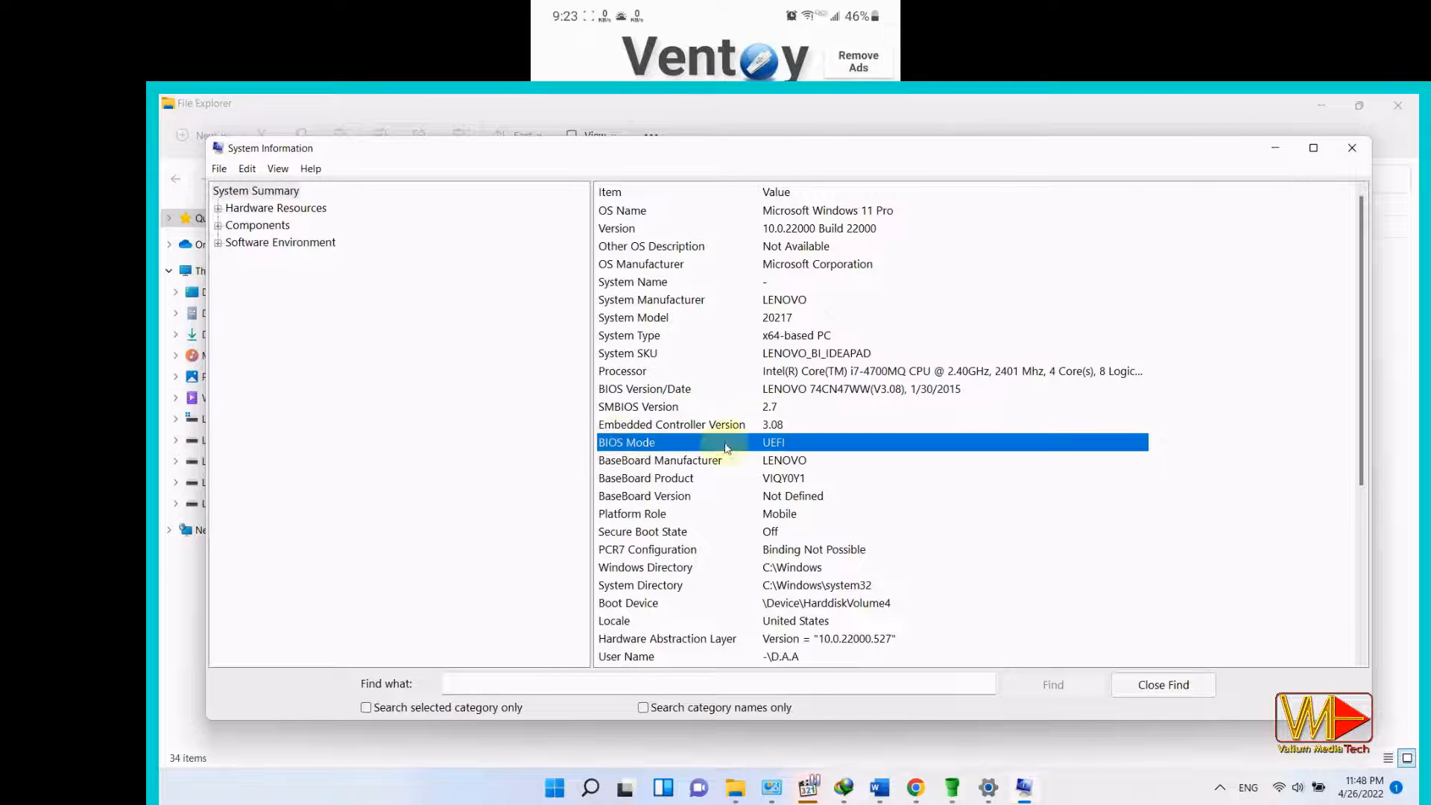
scroll(down, 3)
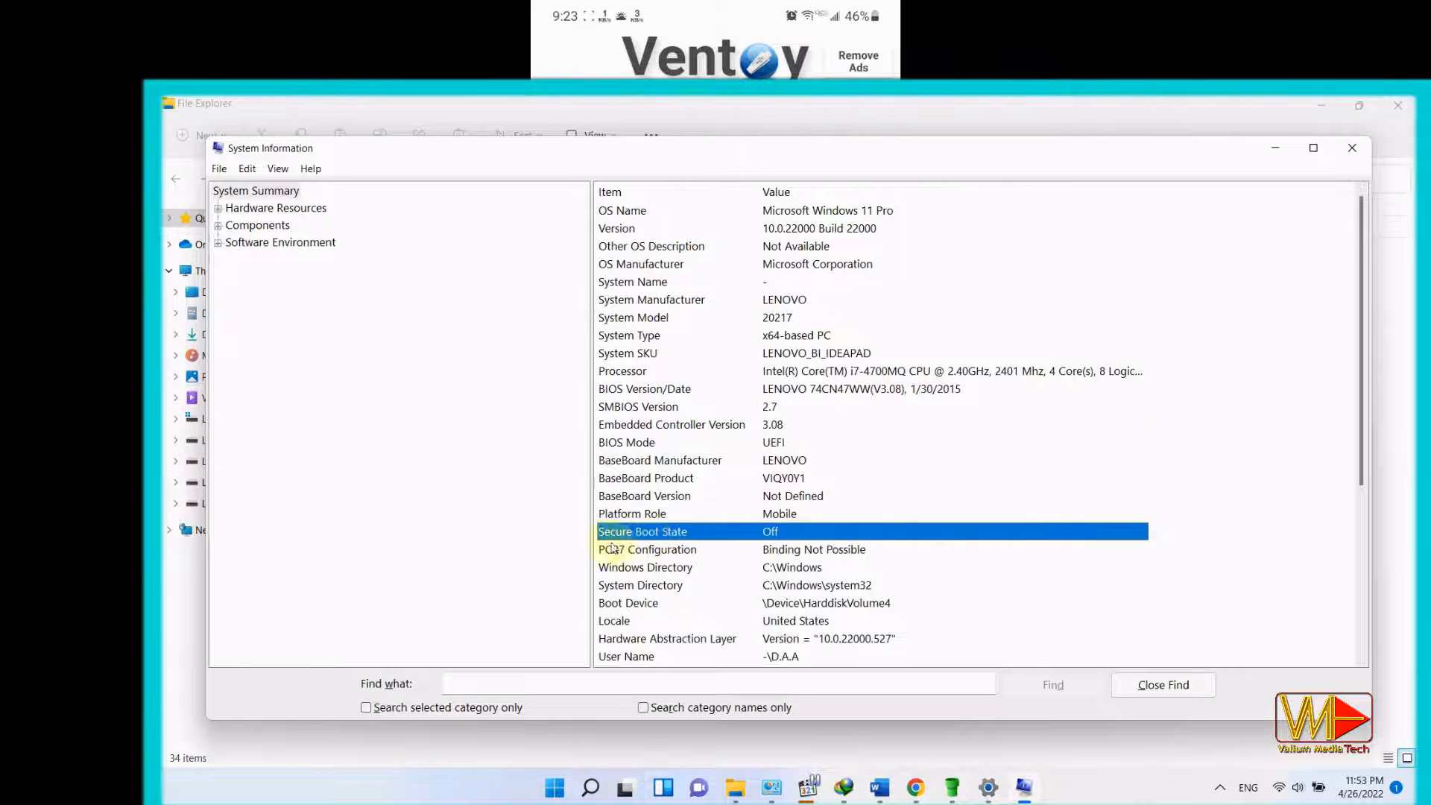
mouse_move(580, 373)
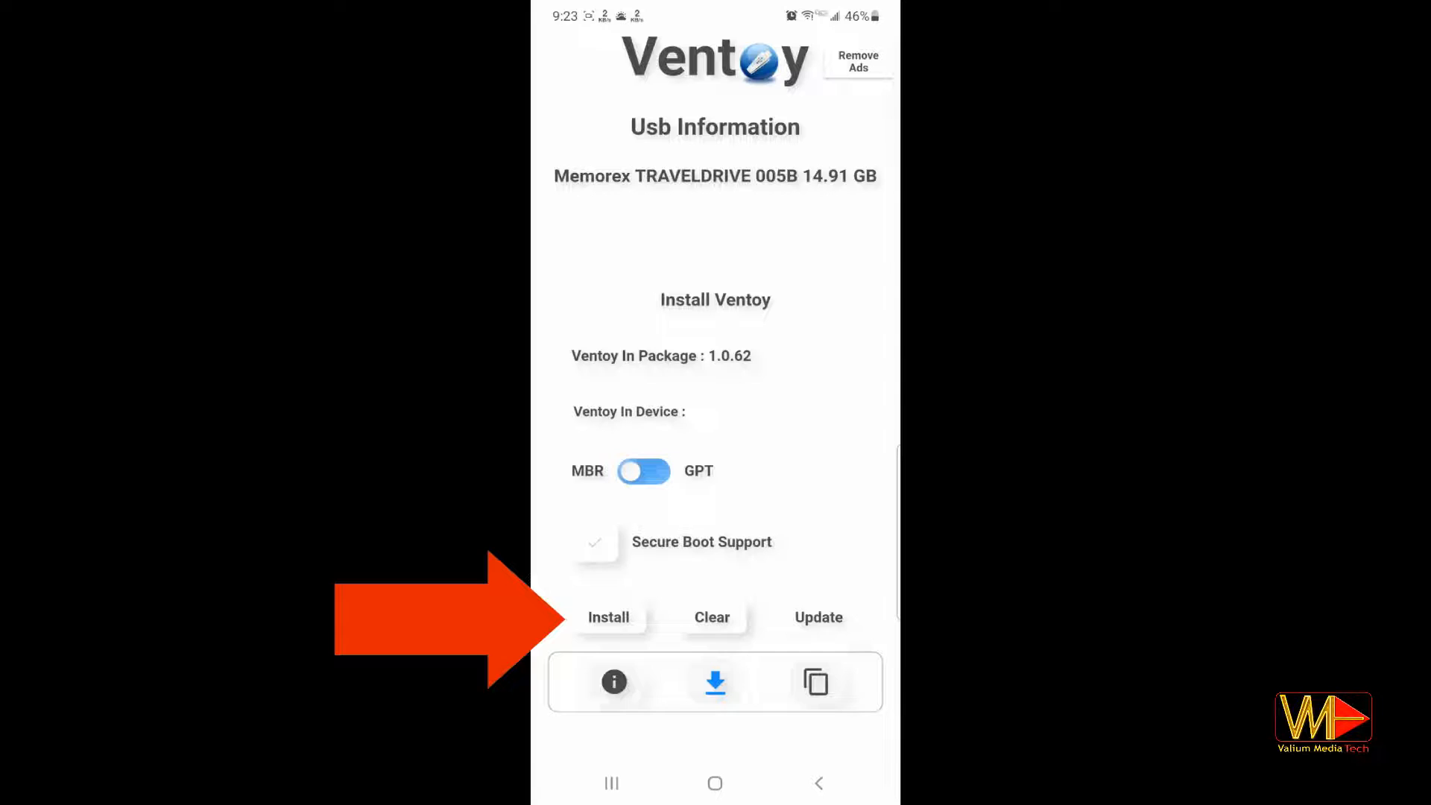
Install Ventoy 1.0.62 onto the Memorex TRAVELDRIVE 005B, accepting the format warning.
click(609, 618)
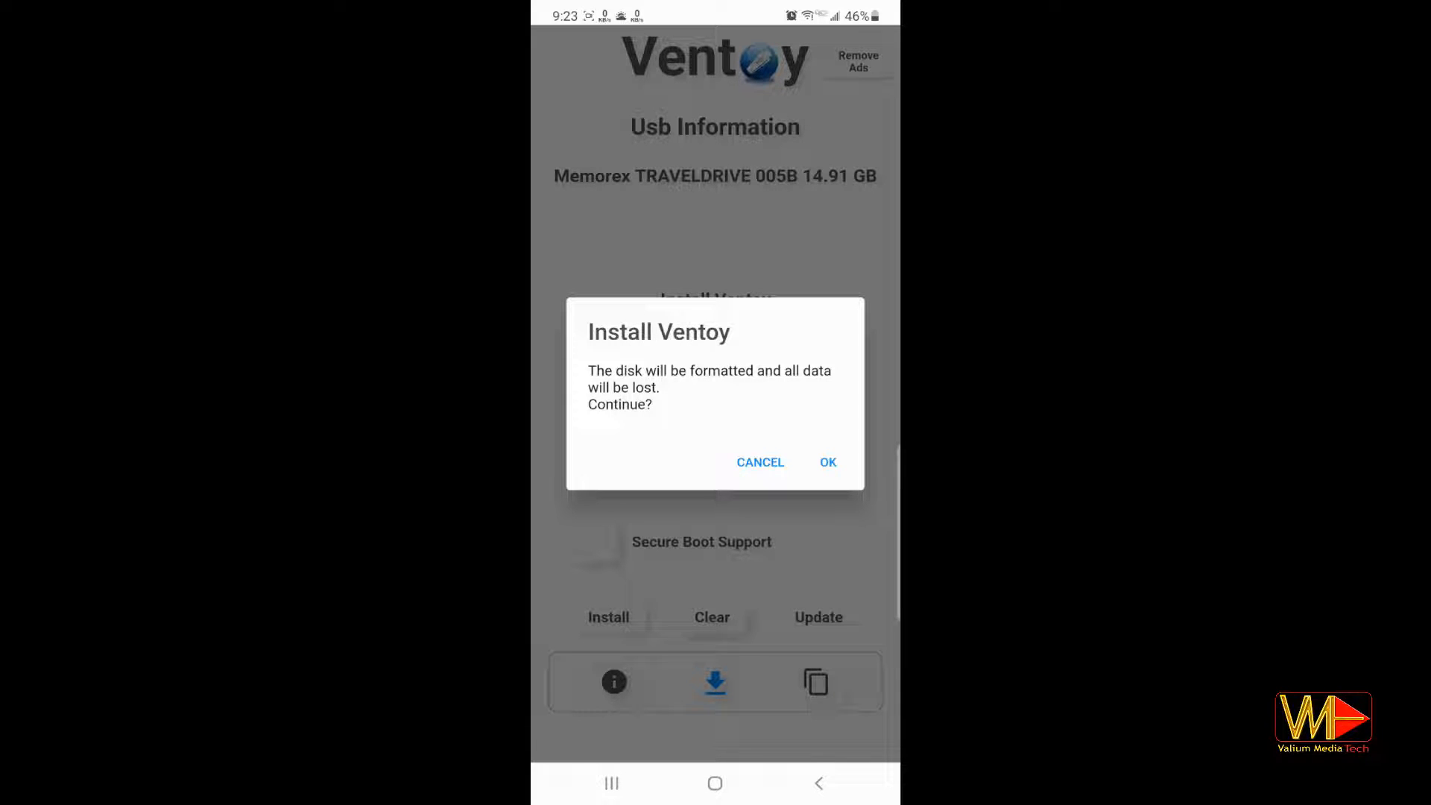
click(828, 462)
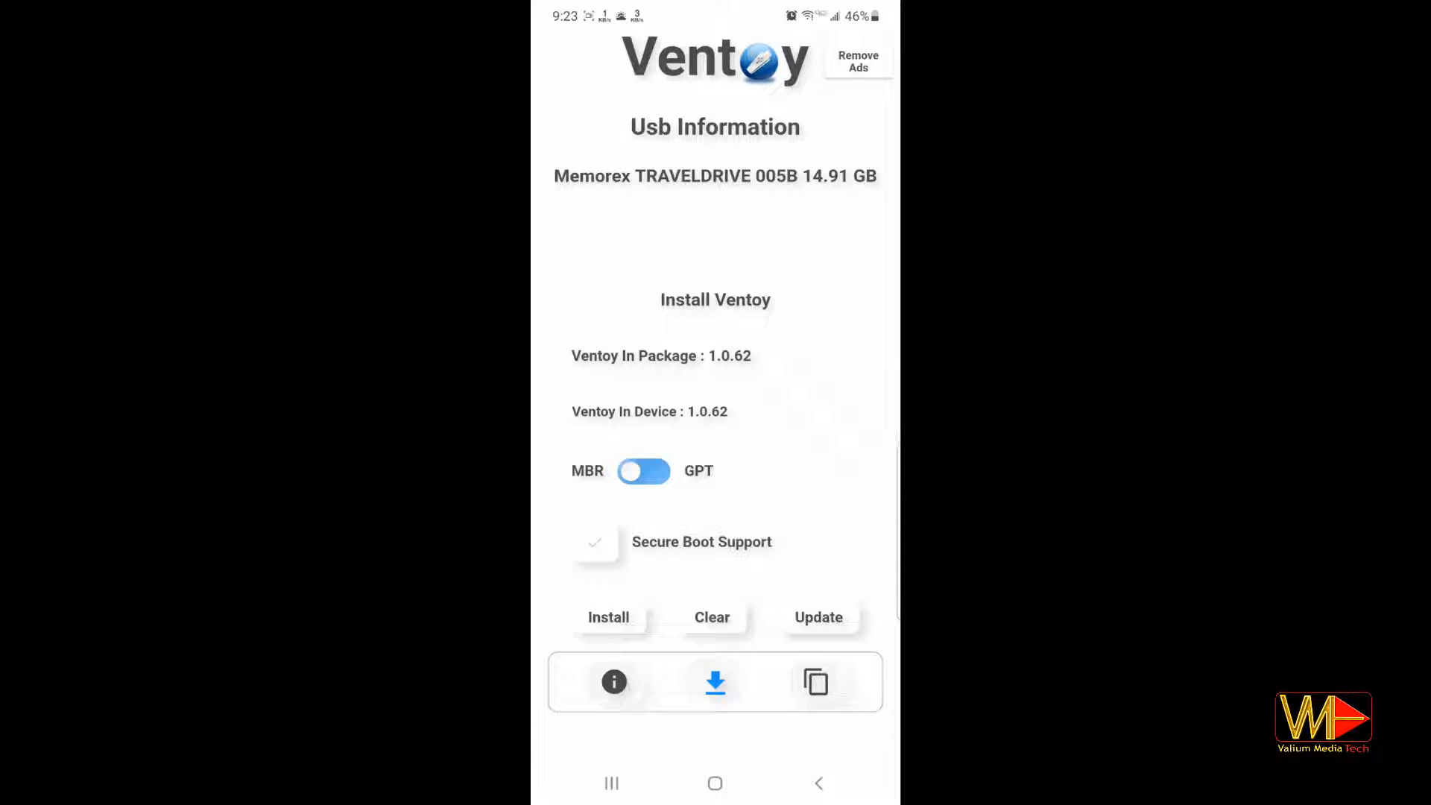
Add Win11_English_x64v1.iso from the Windows 11 folder to Ventoy's copy list.
click(815, 683)
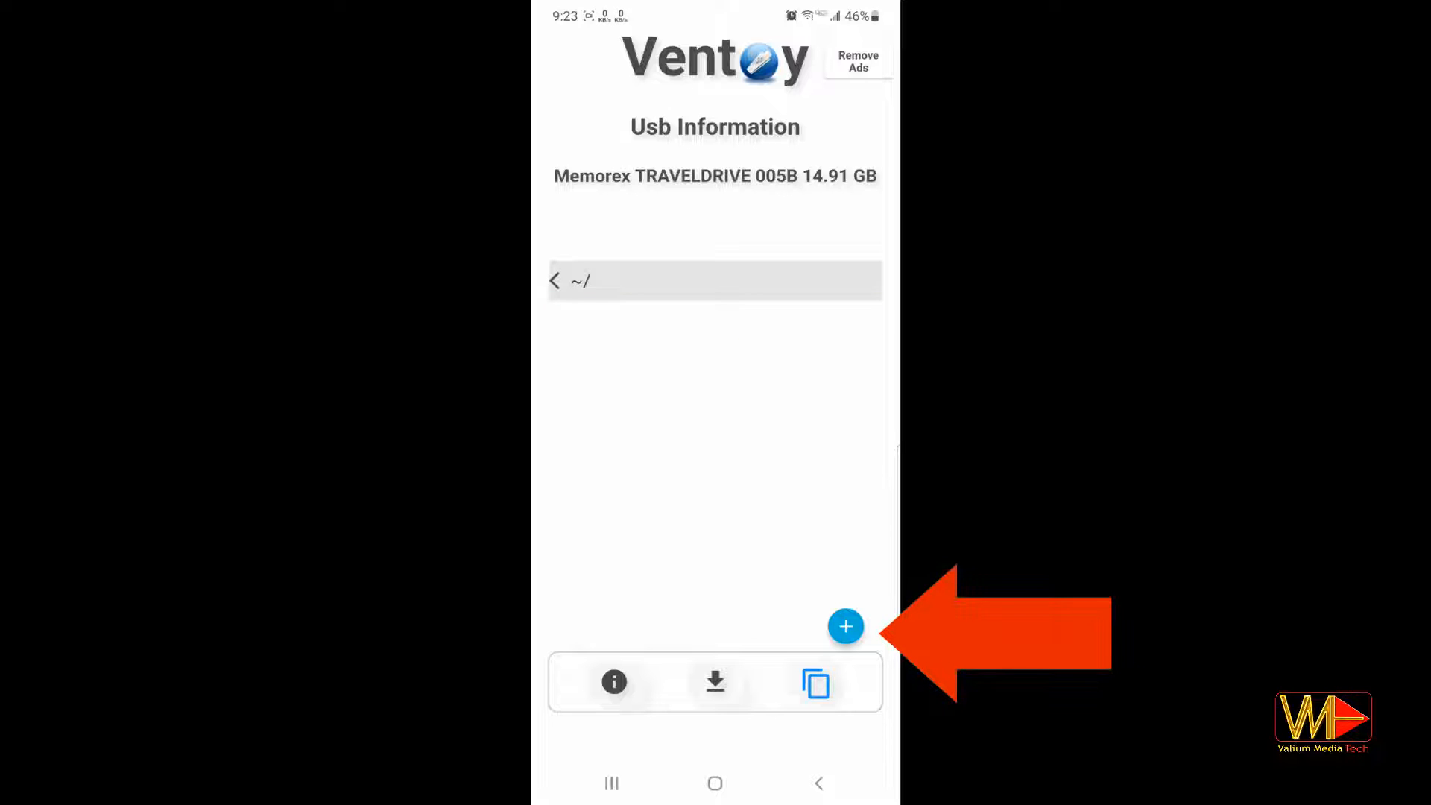
click(845, 626)
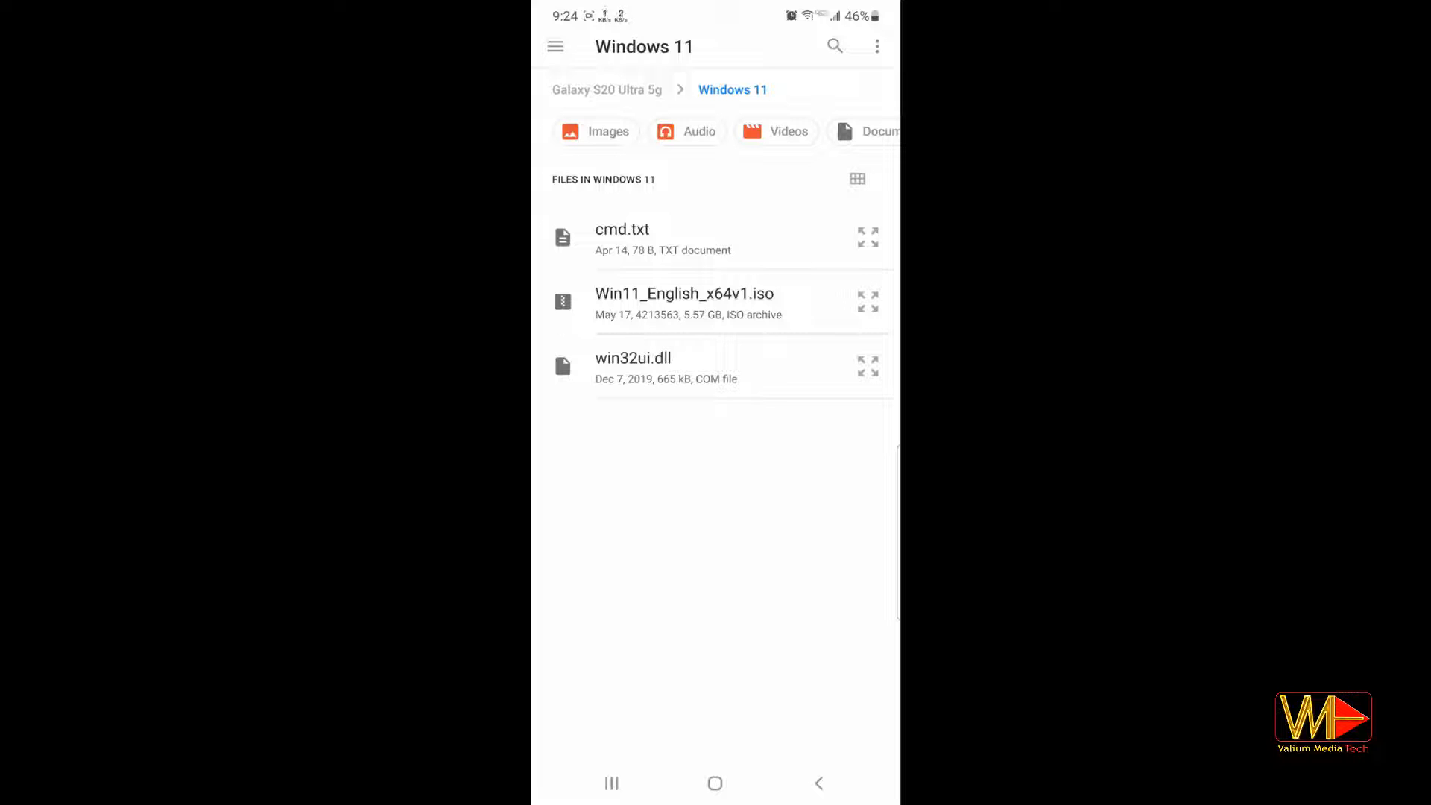
click(685, 302)
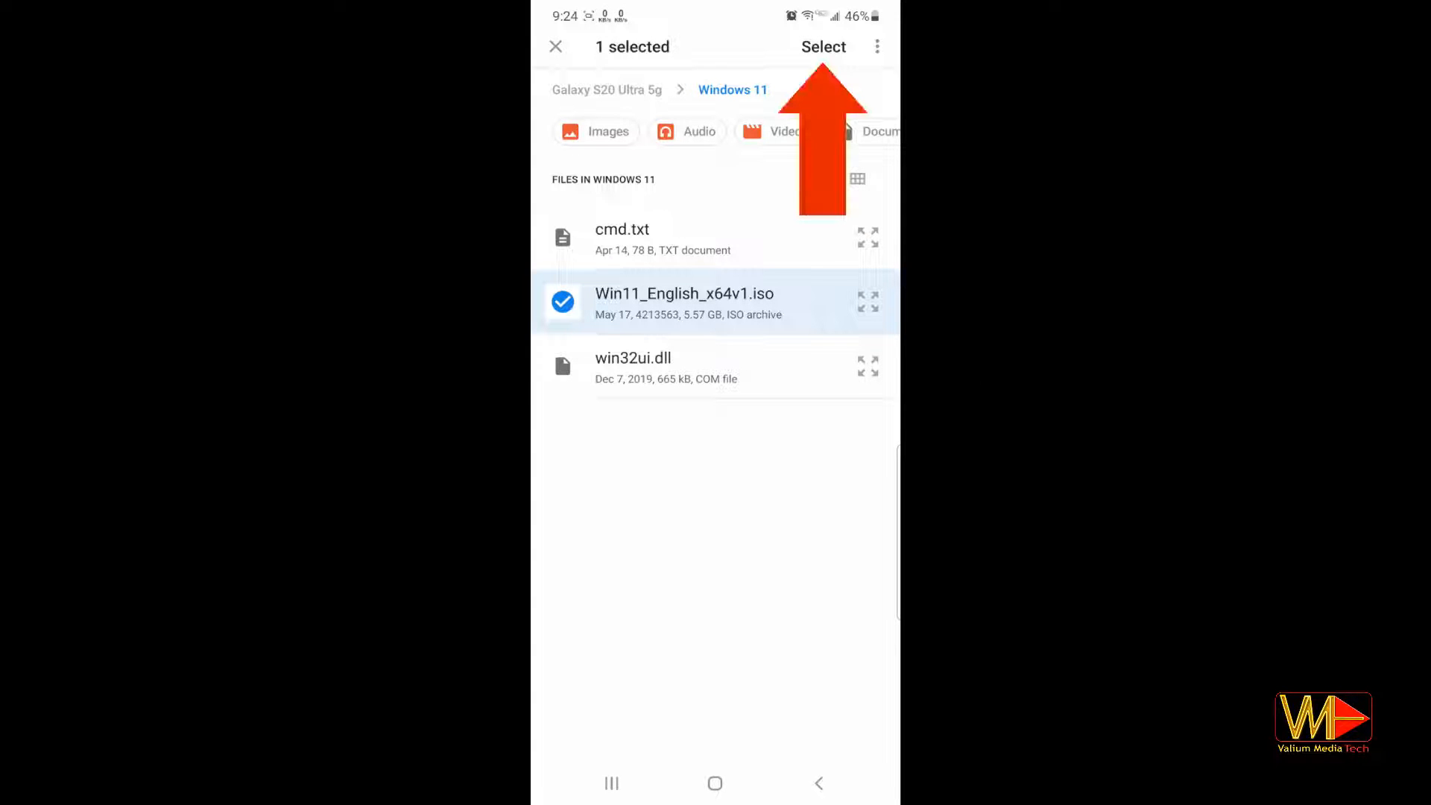
click(824, 46)
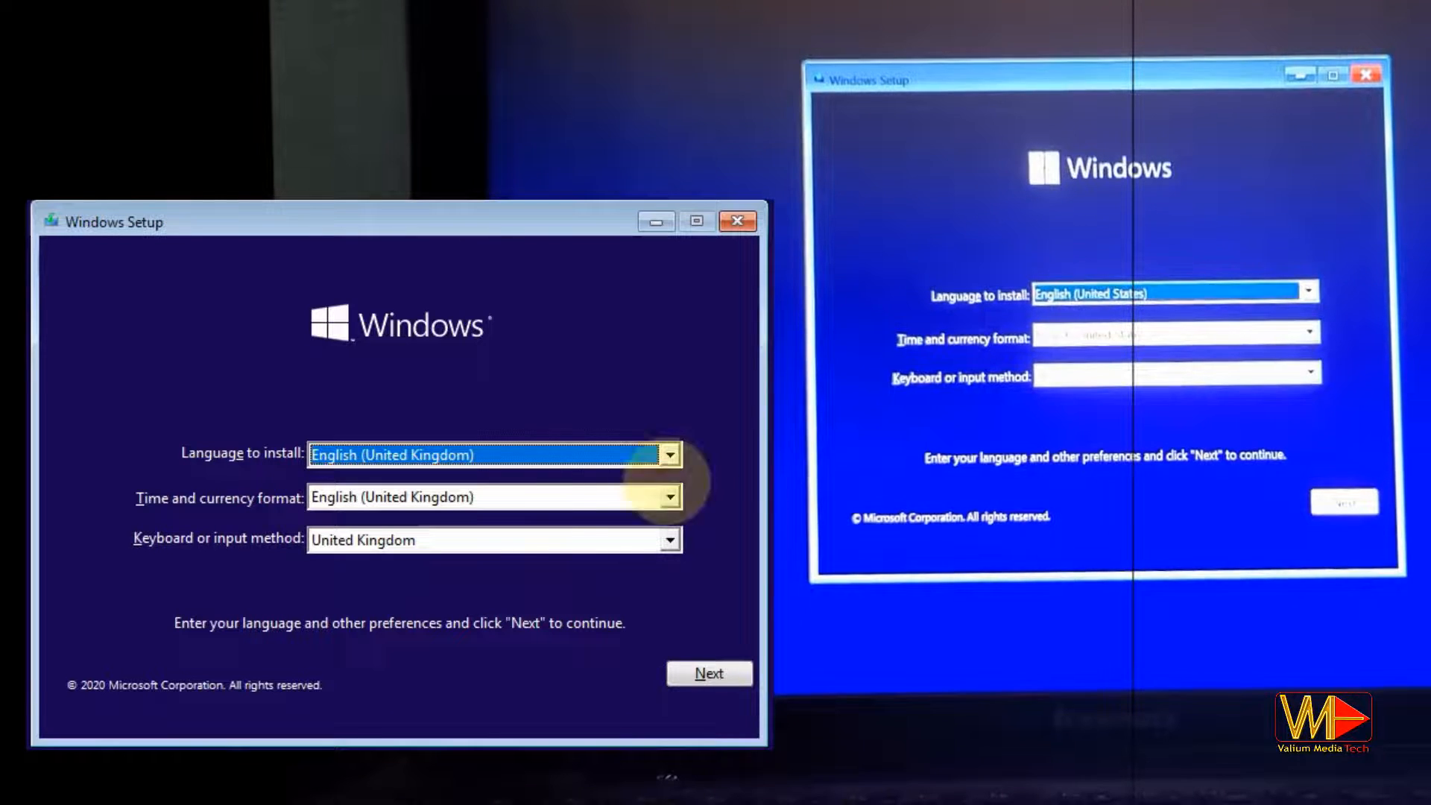
Accept language settings, skip the product key, choose Windows 11 Pro and a Custom install.
click(670, 540)
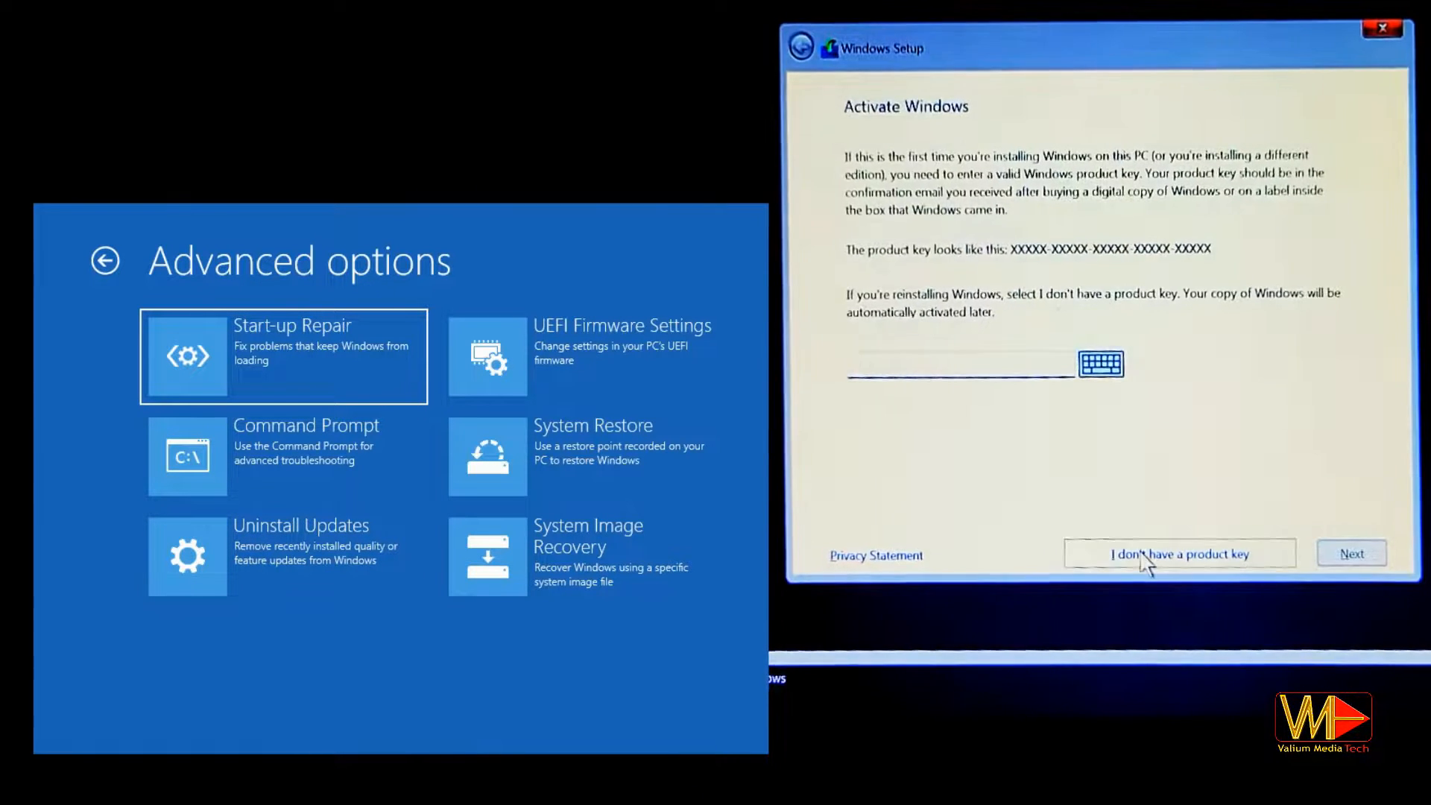
click(1181, 554)
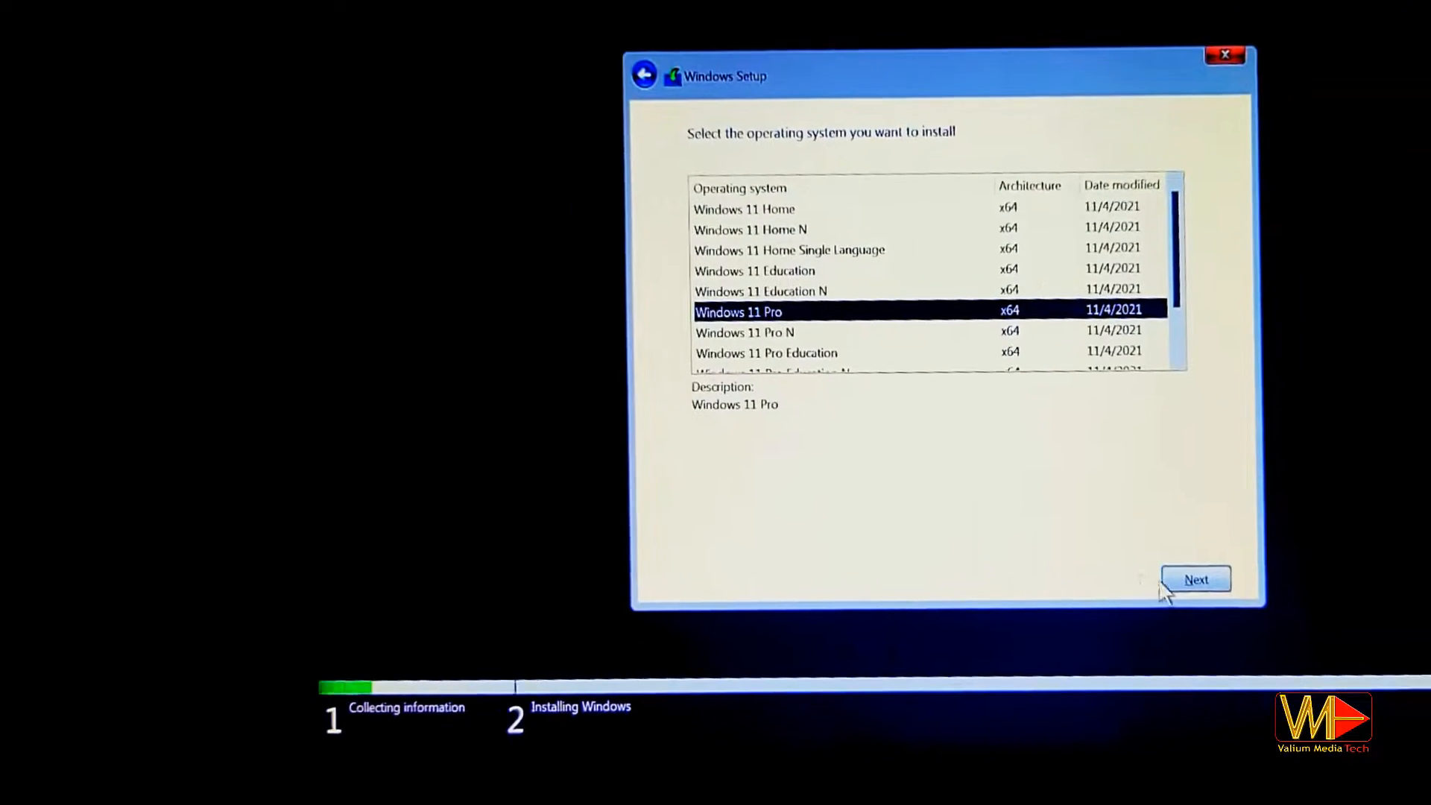
click(1197, 579)
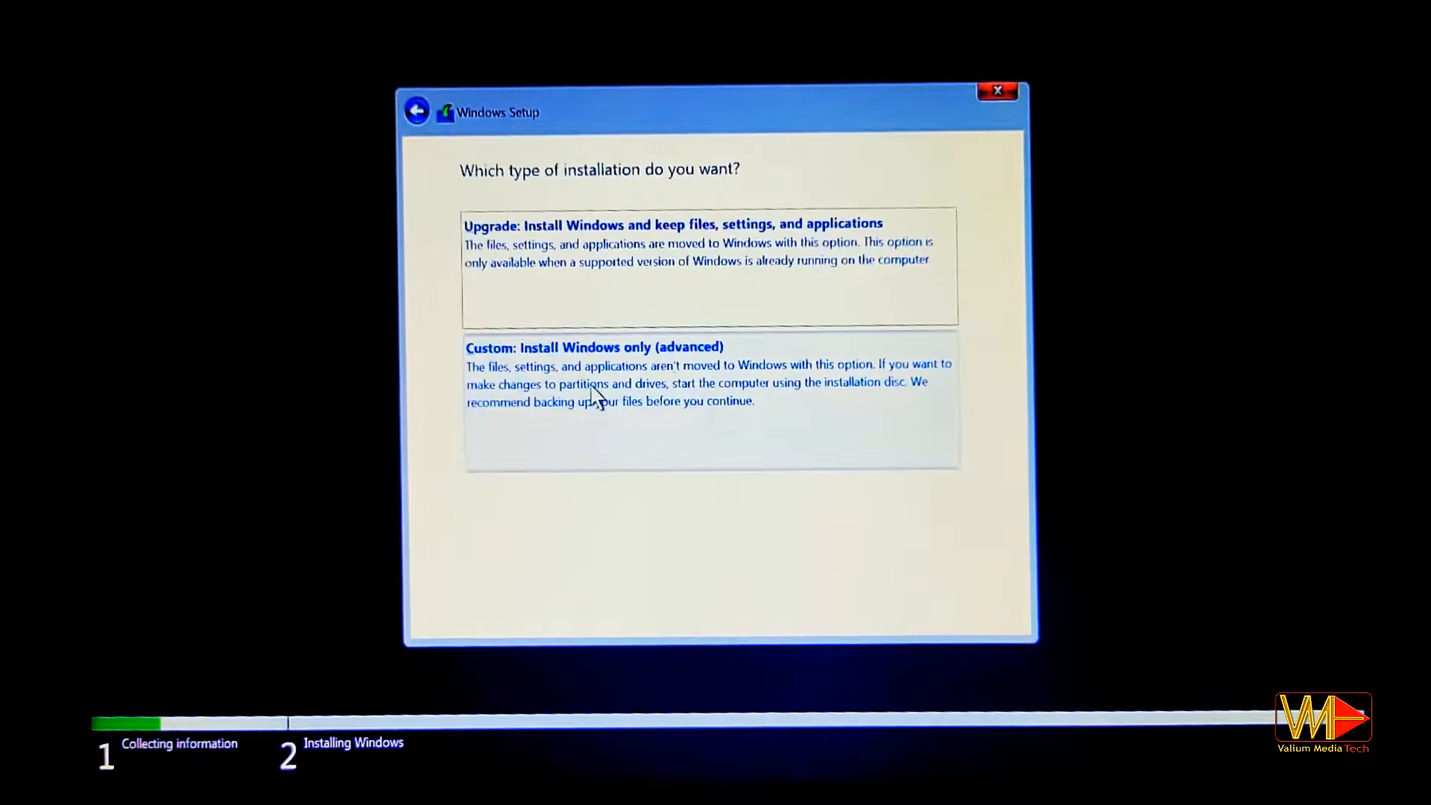
click(594, 348)
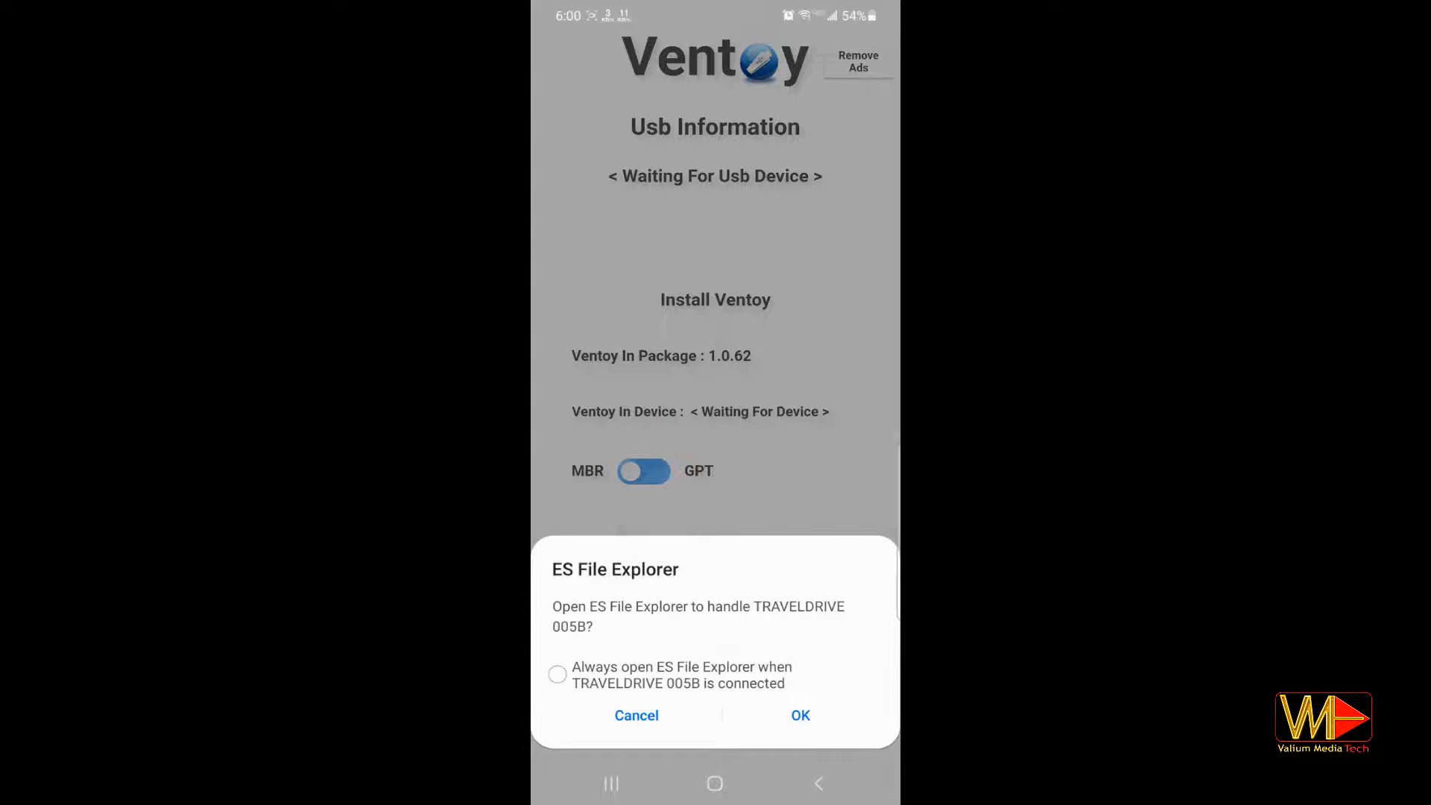
Dismiss the ES File Explorer USB prompt and enable OTG Storage under Settings > System.
click(636, 715)
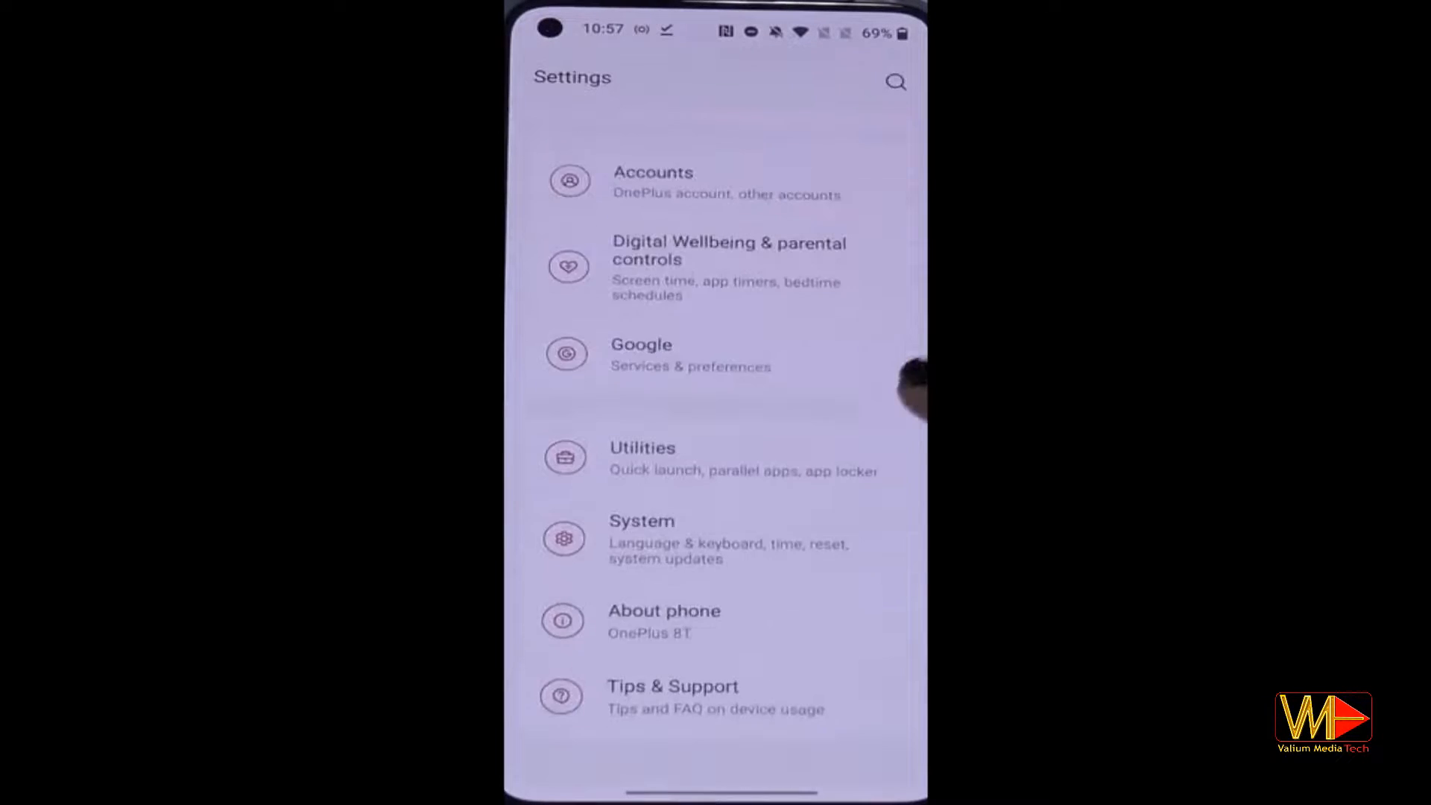
click(642, 521)
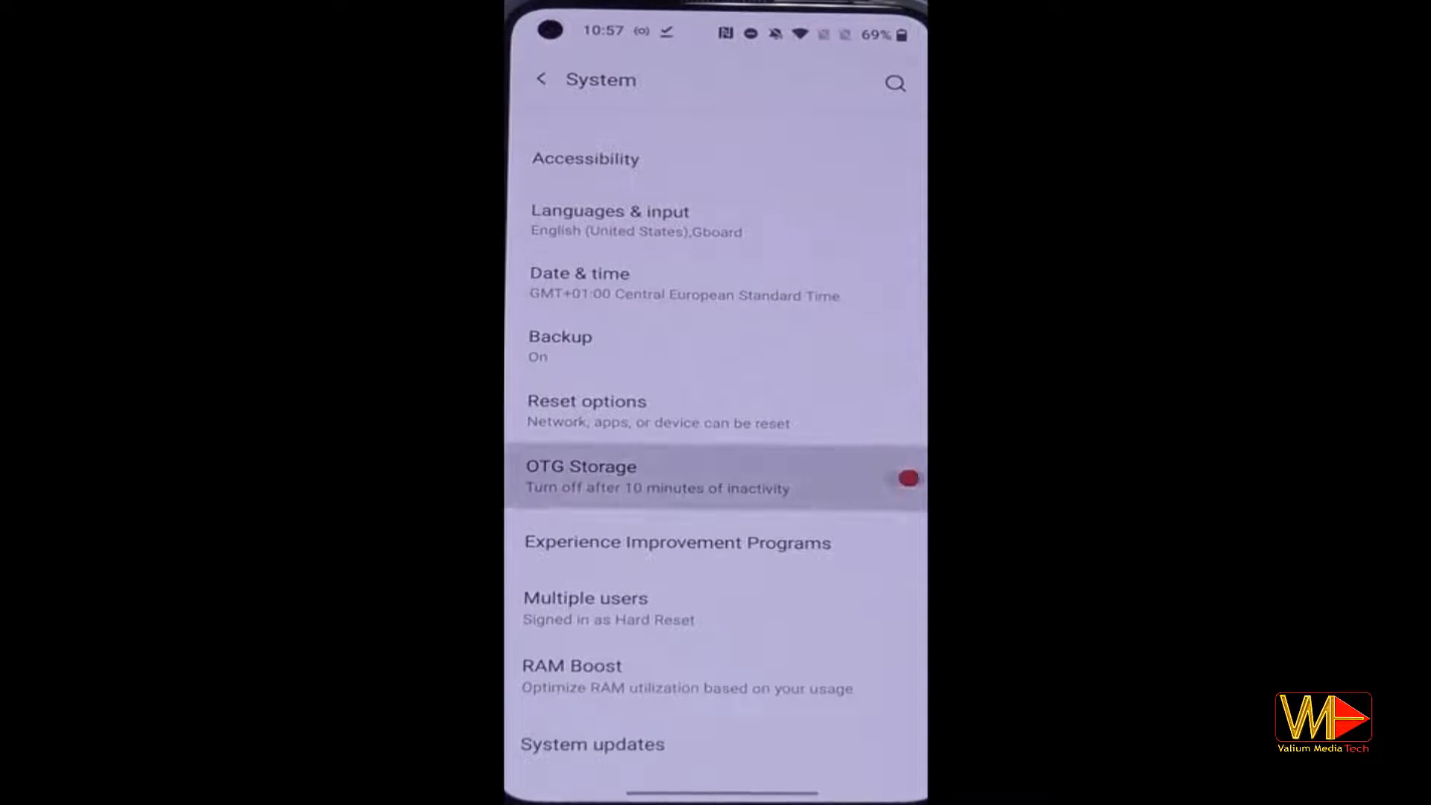
click(907, 478)
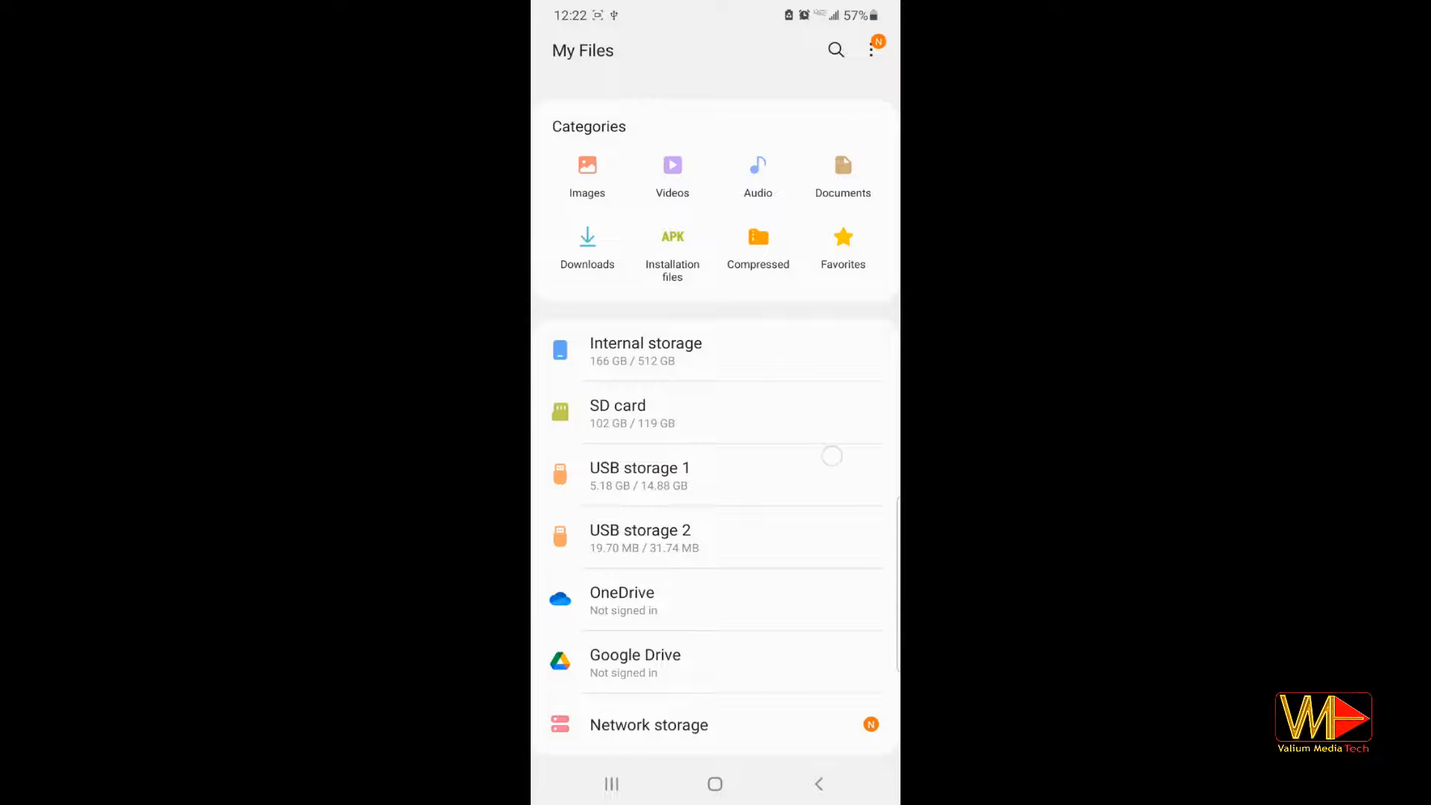
Visit the Storage page via Settings search and grant Ventoy access to TRAVELDRIVE 005B.
click(641, 467)
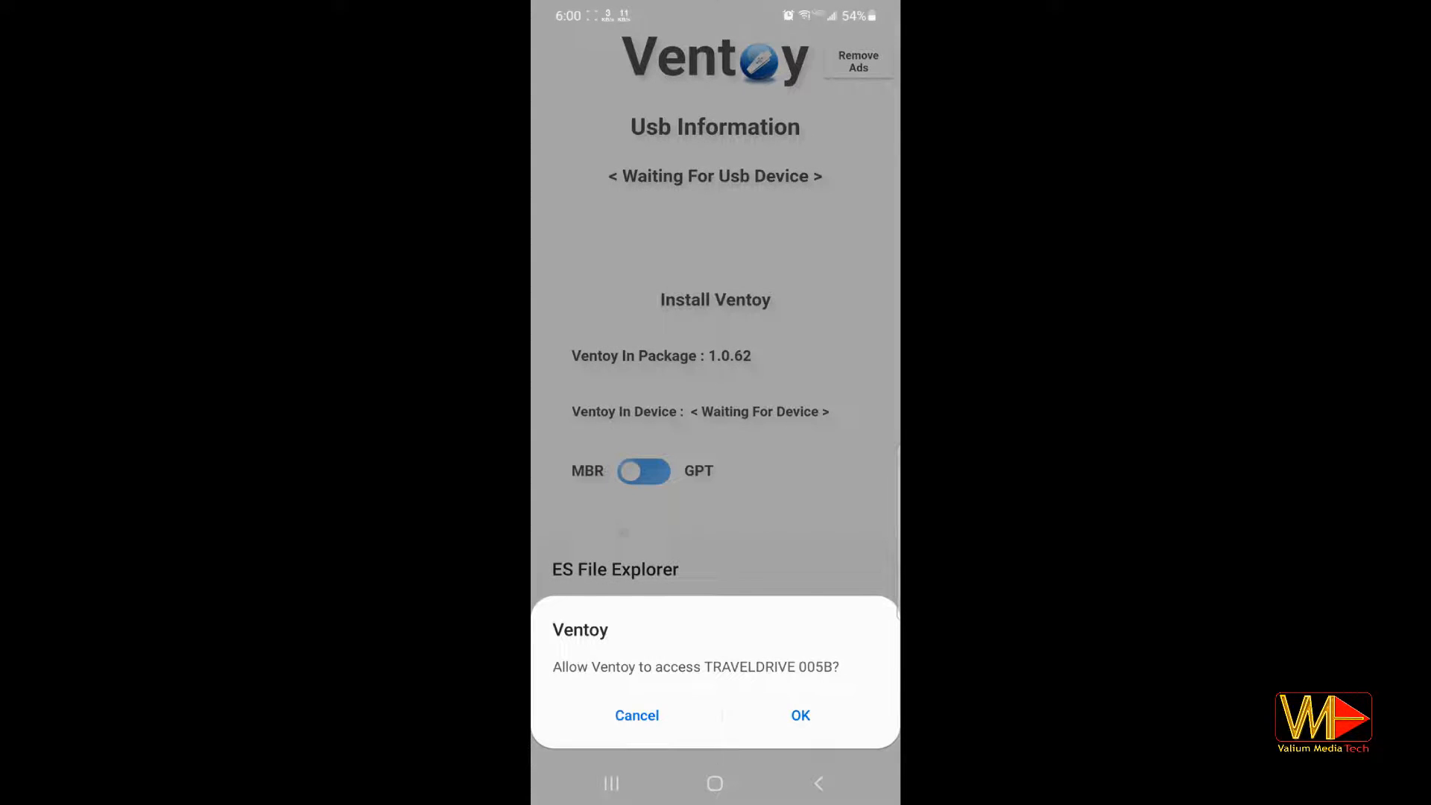
click(800, 716)
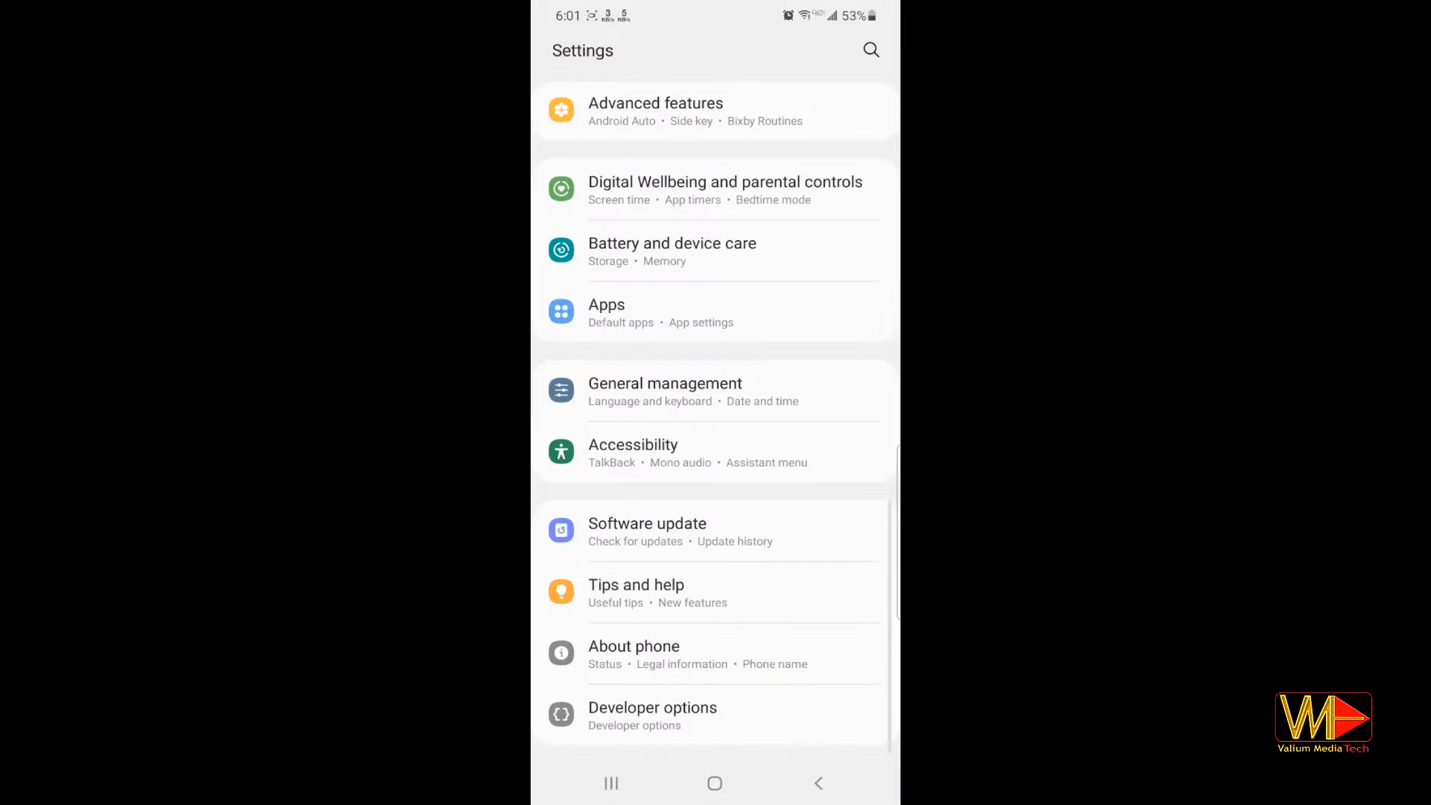
text(storage)
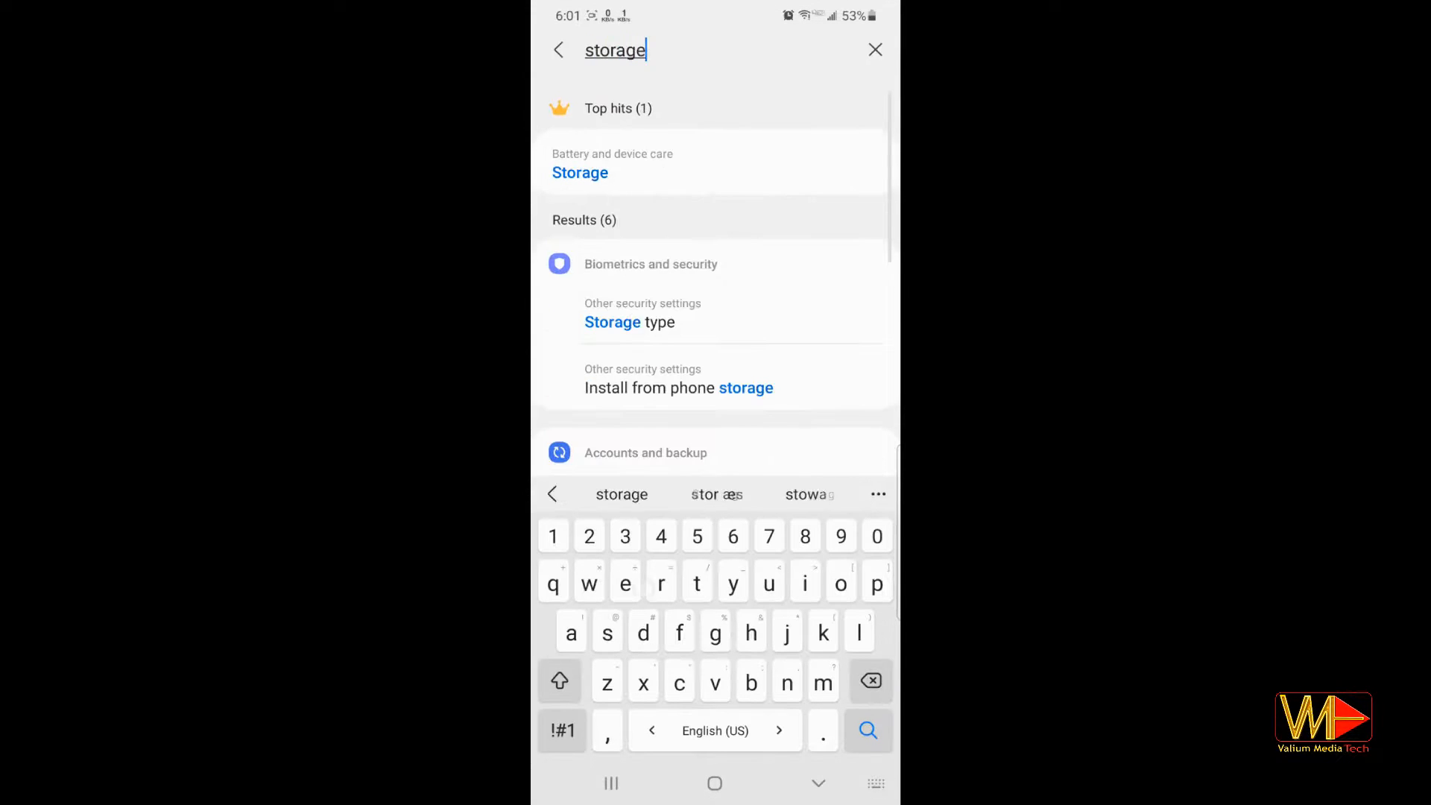
click(580, 172)
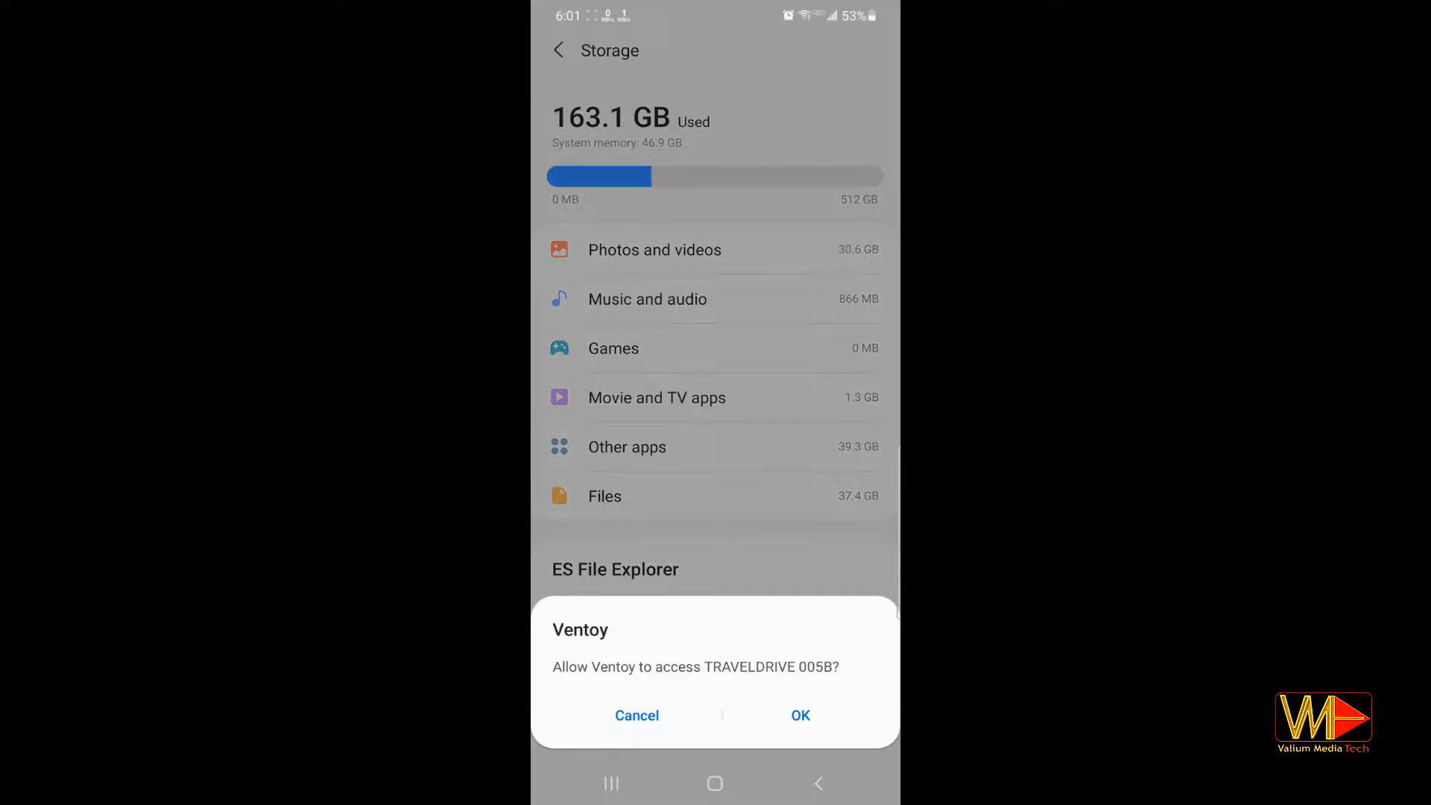
click(800, 714)
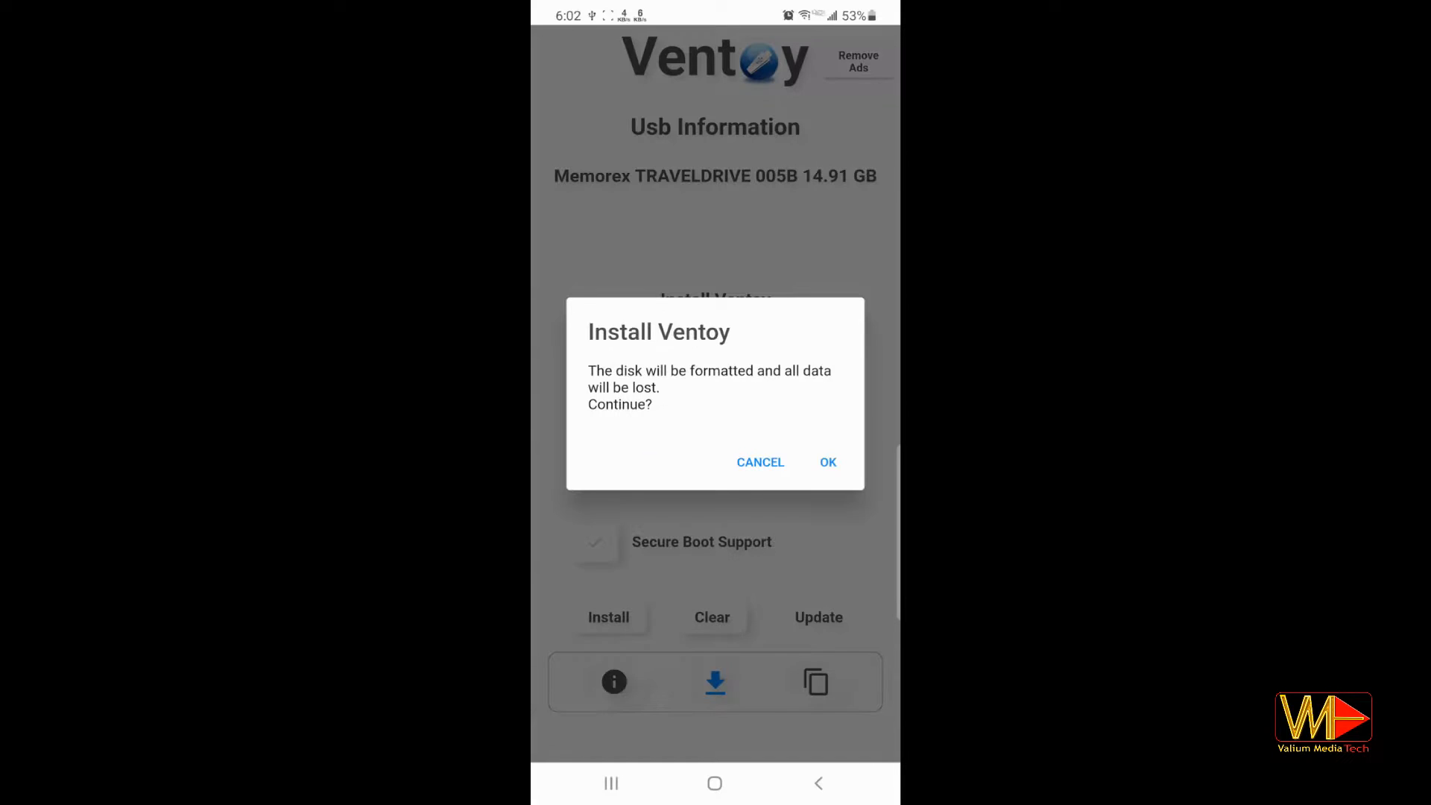
Dismiss the formatting warning and view Ventoy's App info storage page (41.57 MB, 0 B data).
click(828, 463)
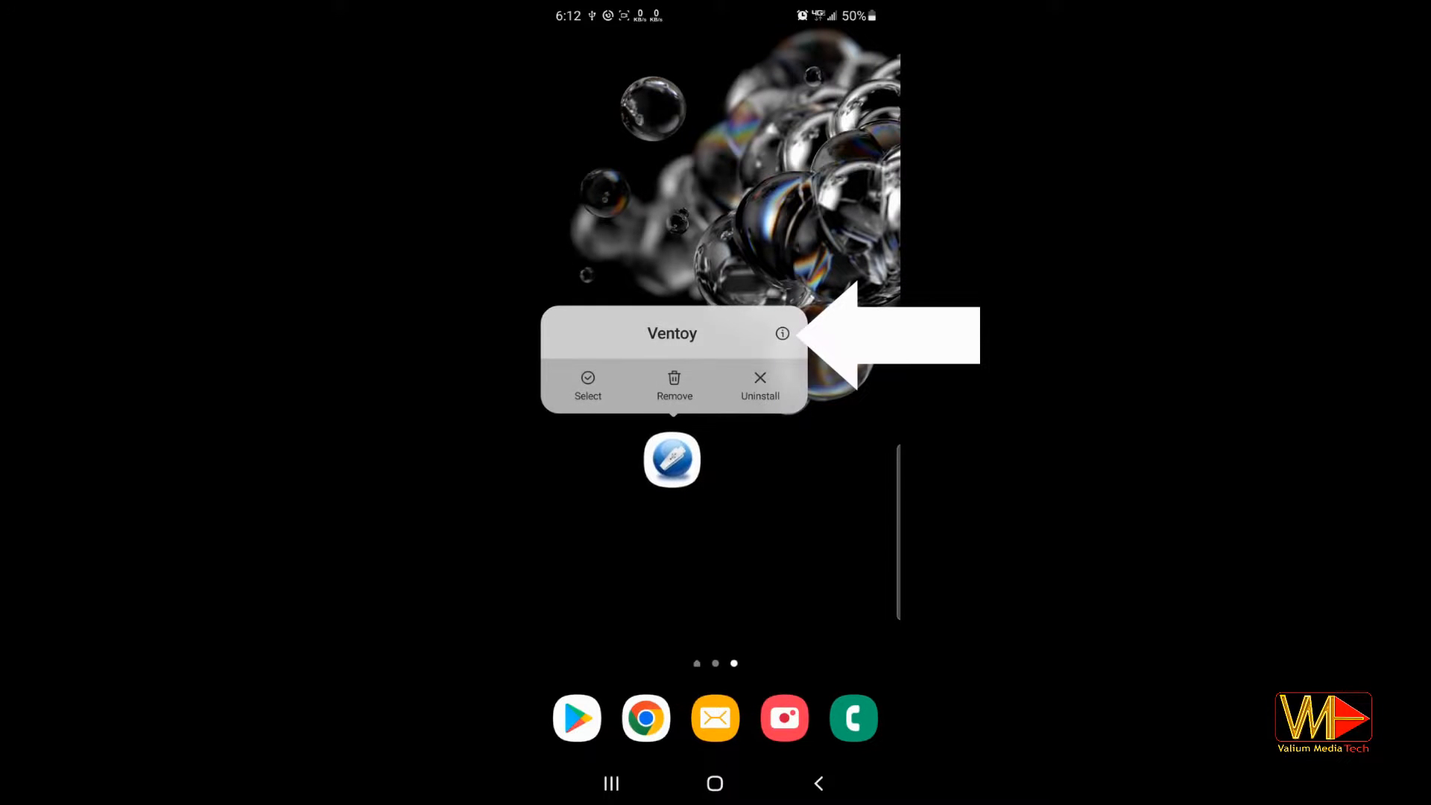
click(782, 334)
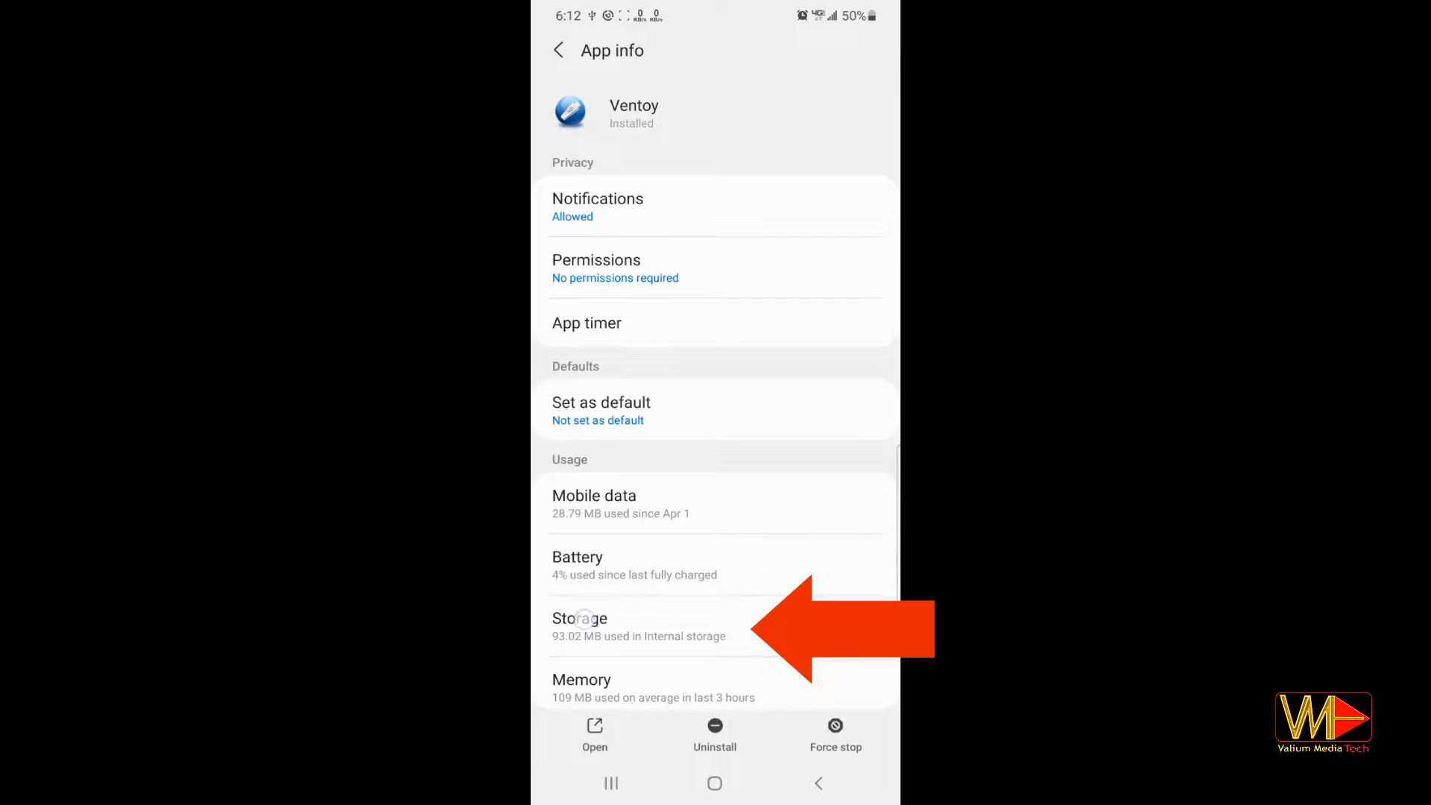
click(580, 619)
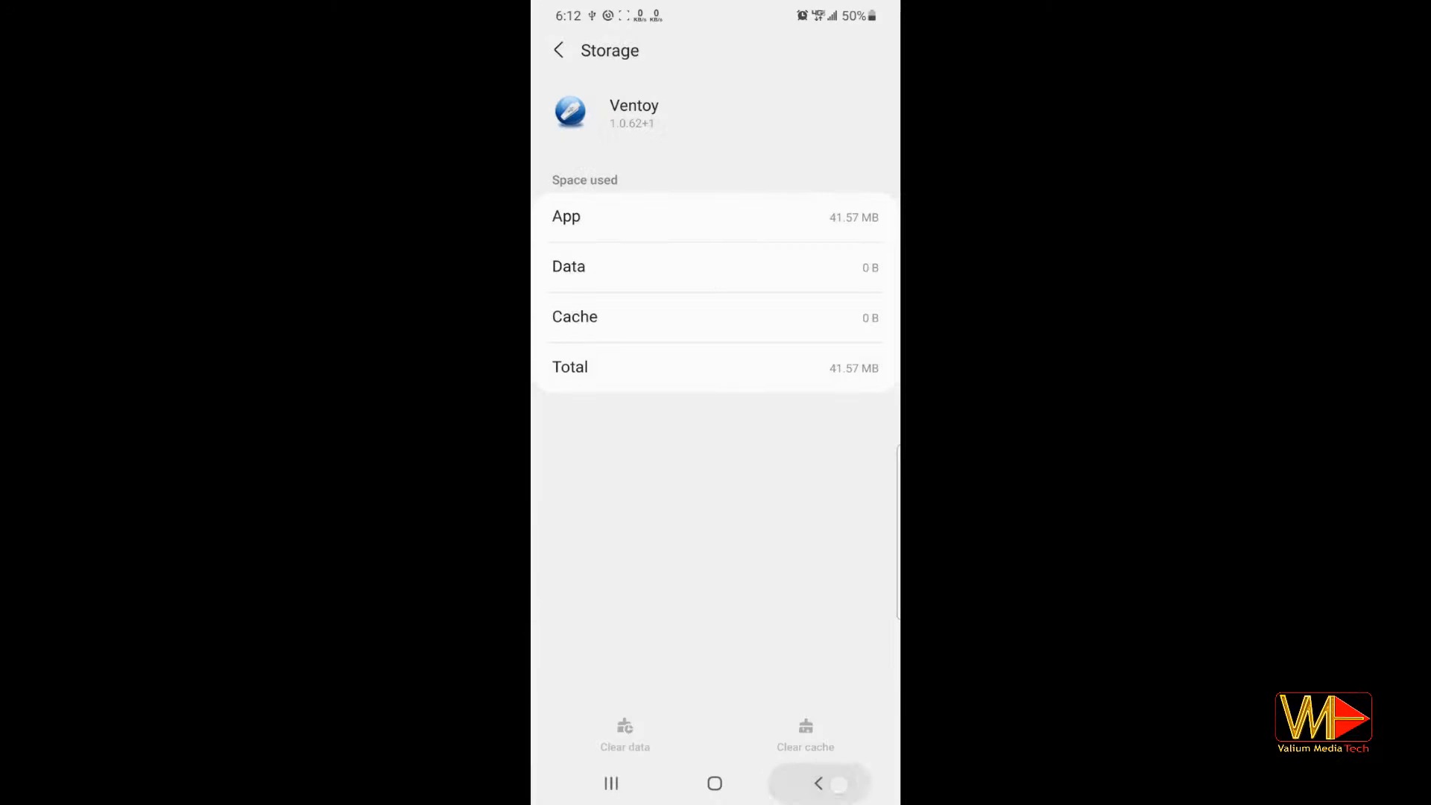